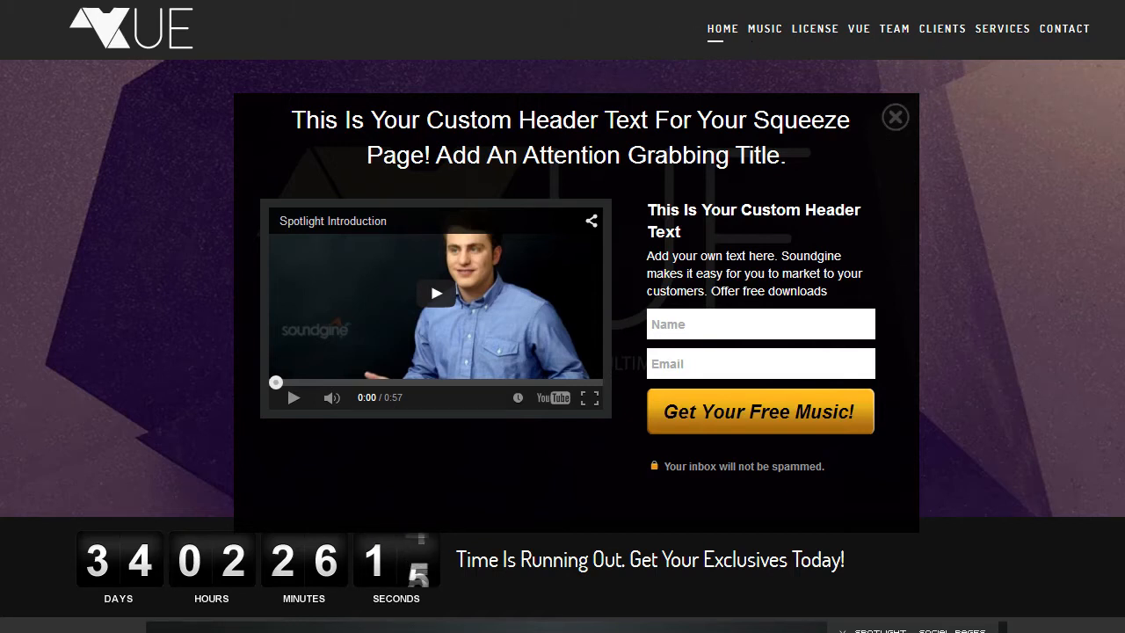
pyautogui.moveTo(940, 321)
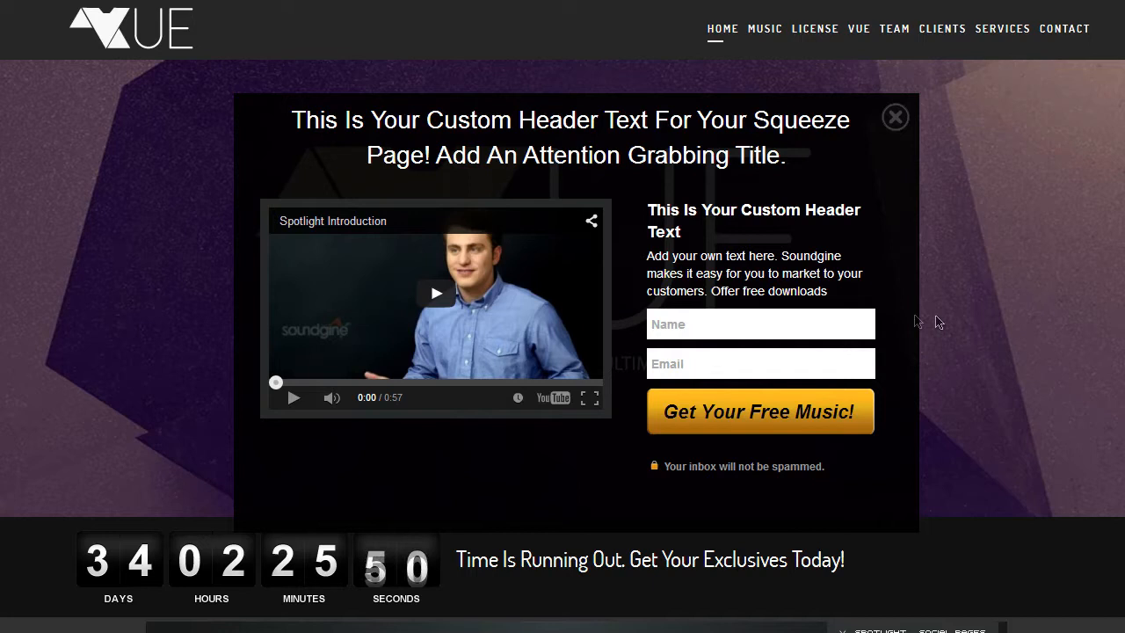
pyautogui.moveTo(719, 349)
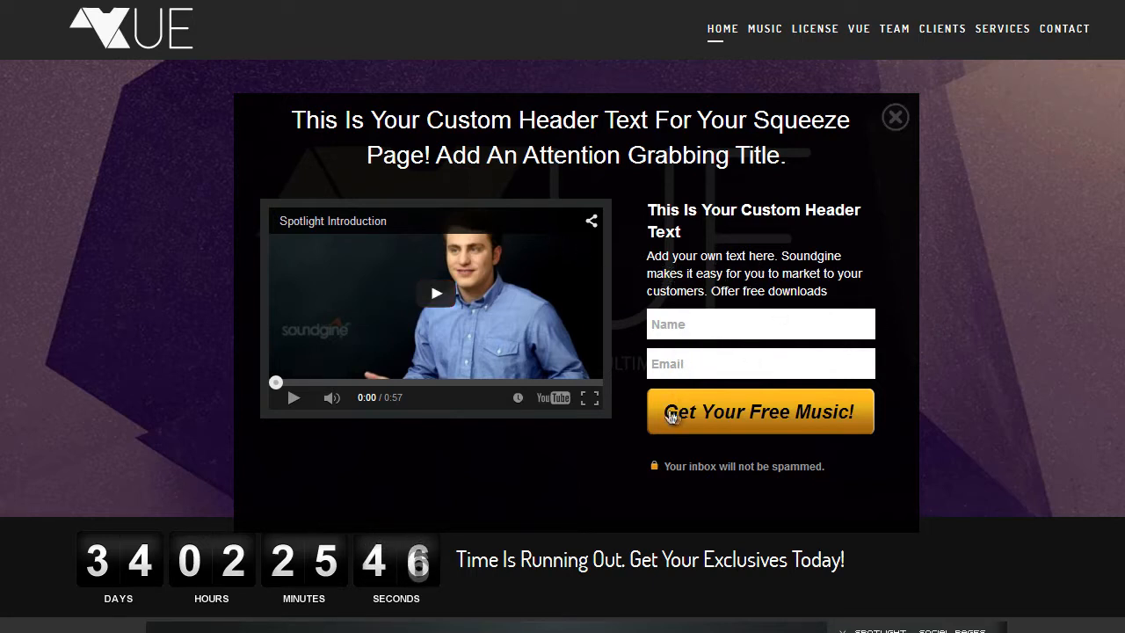
pyautogui.moveTo(783, 428)
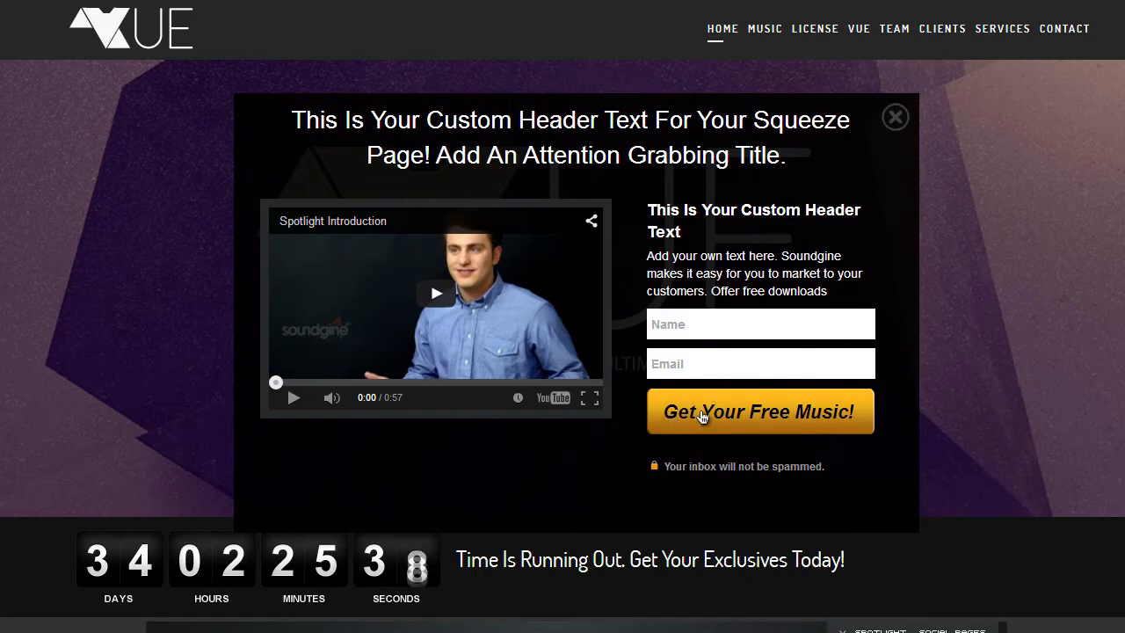
pyautogui.moveTo(295, 128)
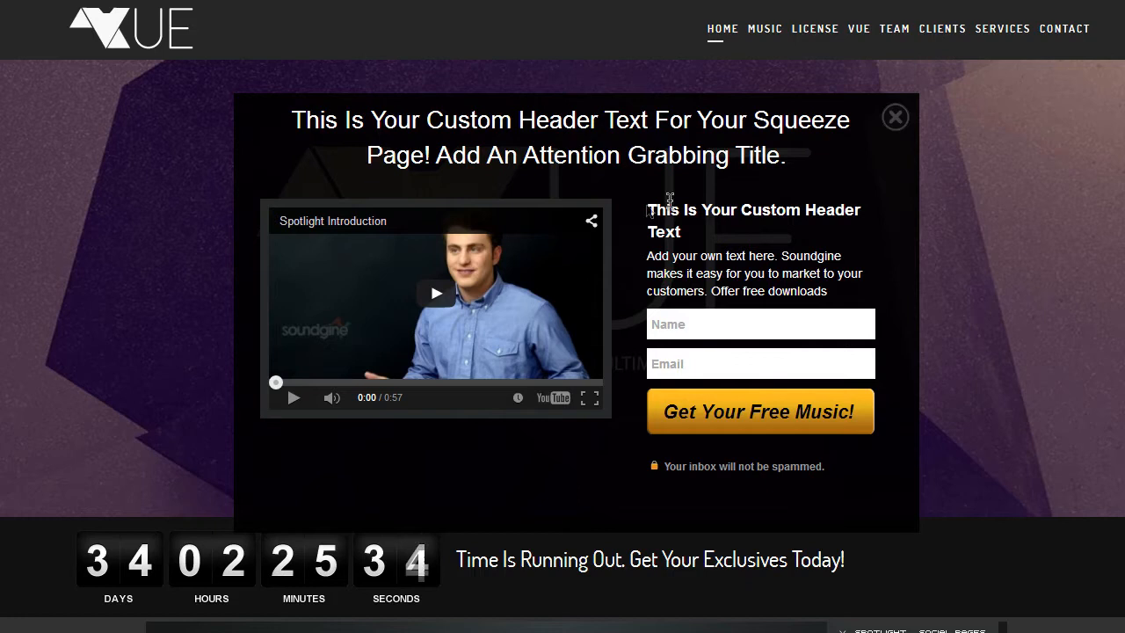
pyautogui.moveTo(747, 218)
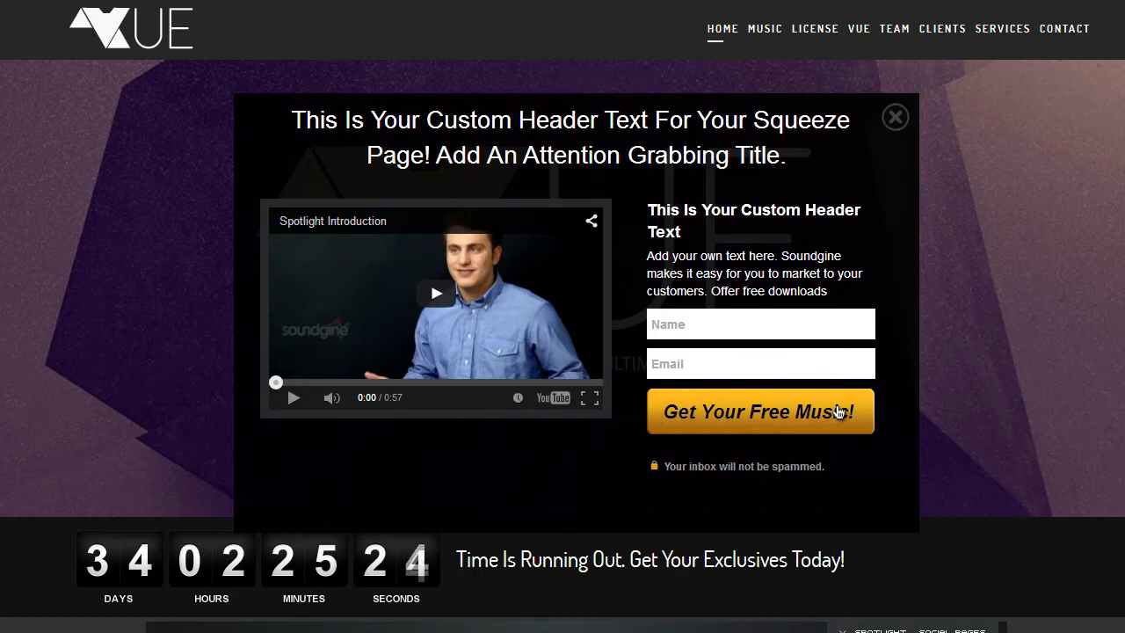
pyautogui.moveTo(356, 281)
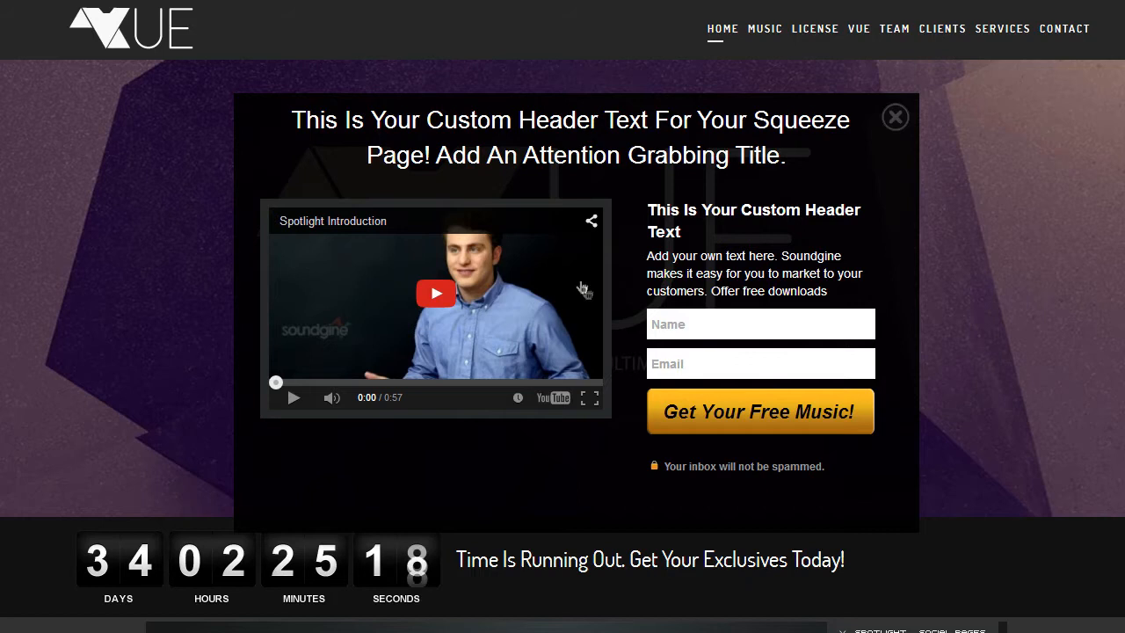
pyautogui.moveTo(191, 34)
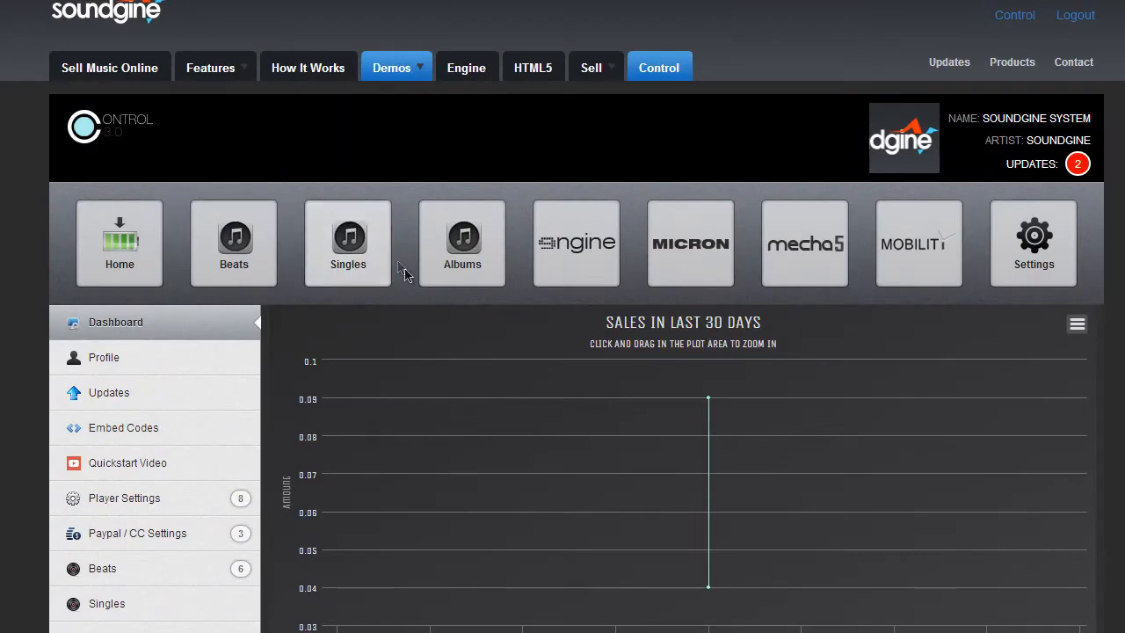
# Expand the Vue layout group in the sidebar and go to its Squeeze Page settings.
pyautogui.scroll(-3)
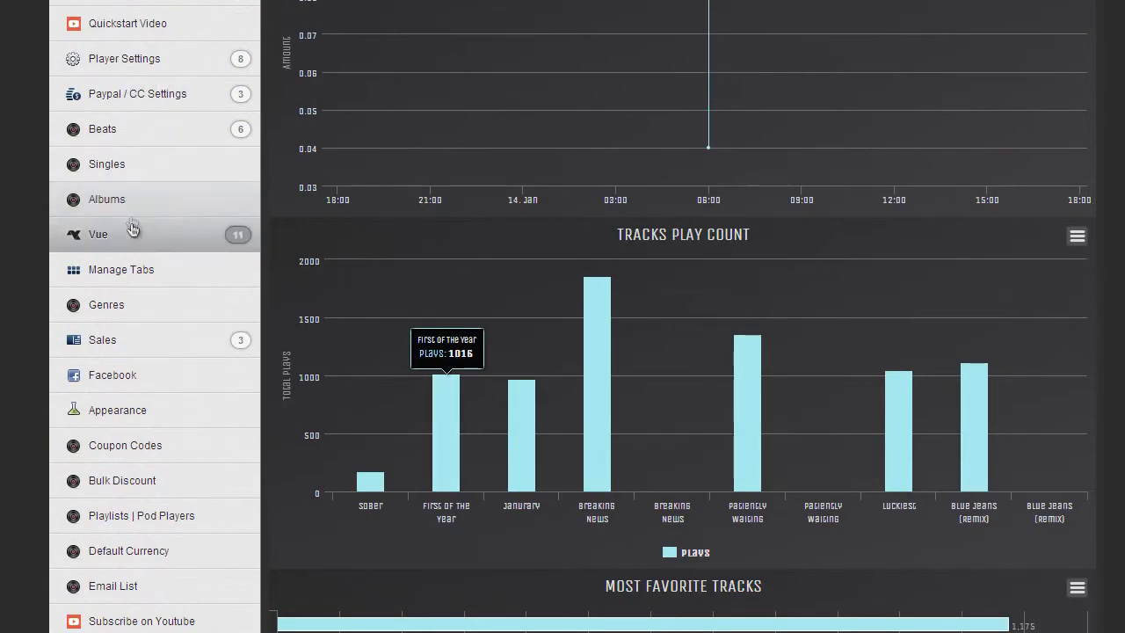
pyautogui.click(98, 234)
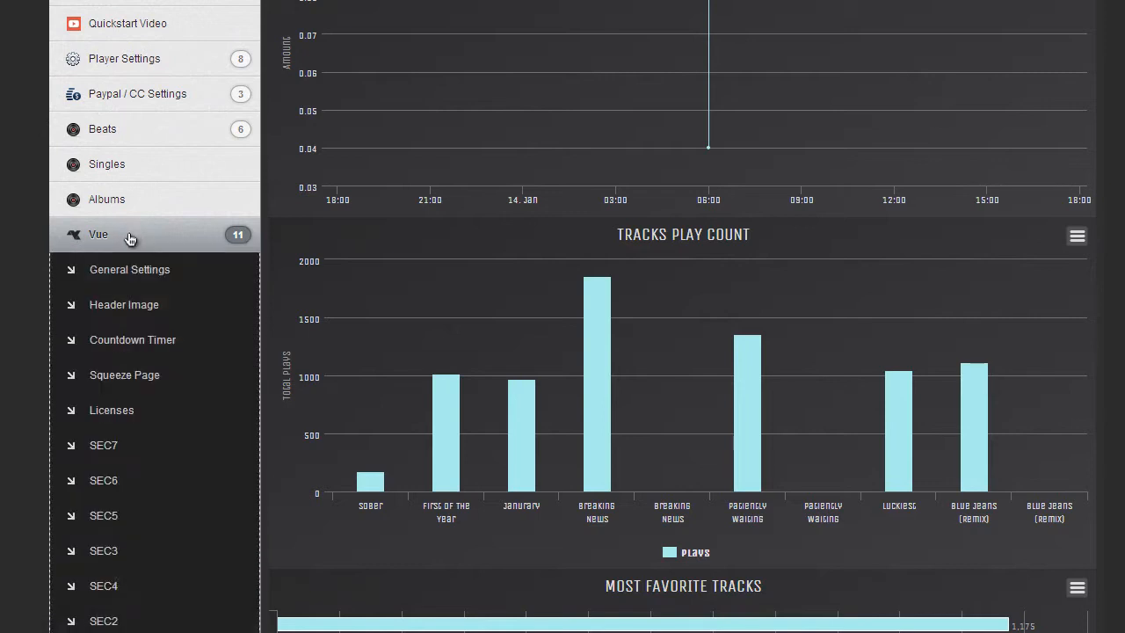
pyautogui.moveTo(125, 376)
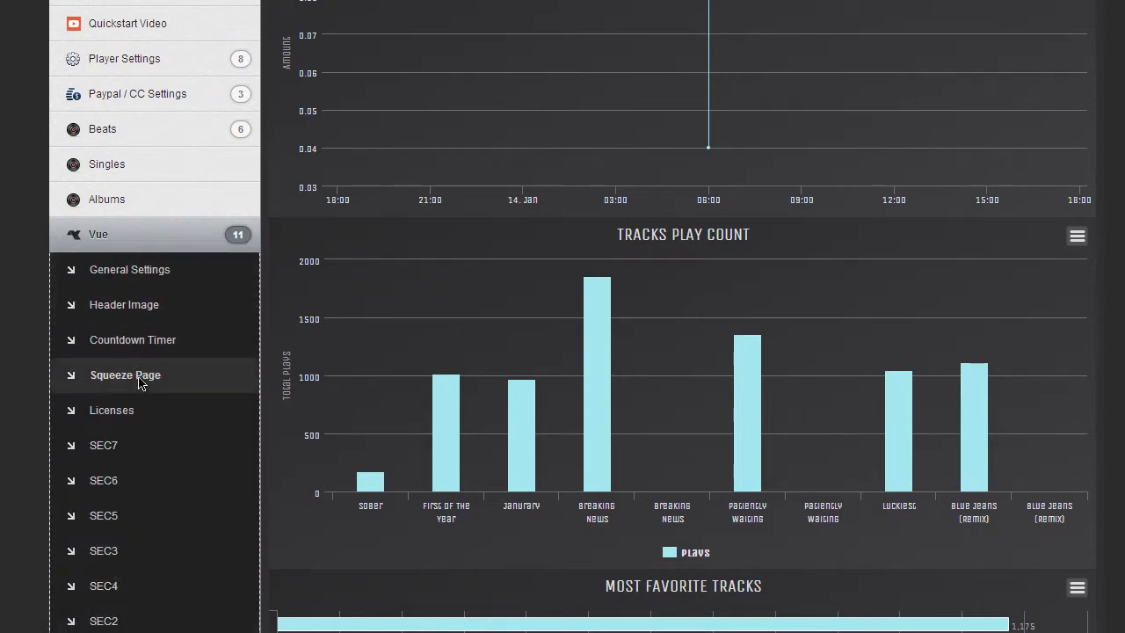
pyautogui.click(124, 374)
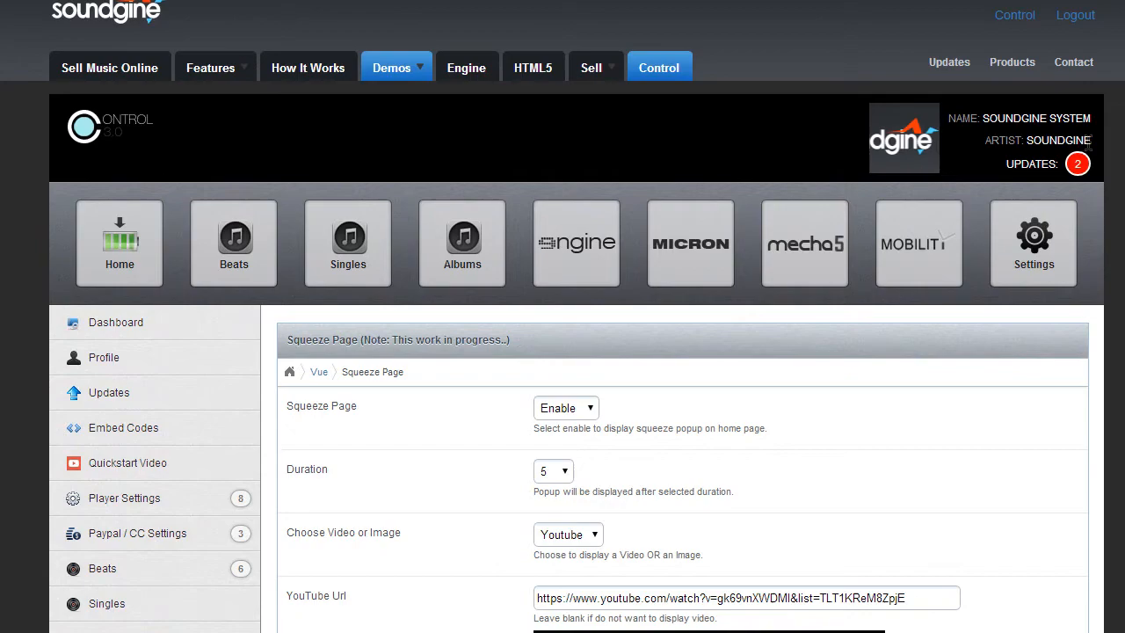
pyautogui.scroll(-3)
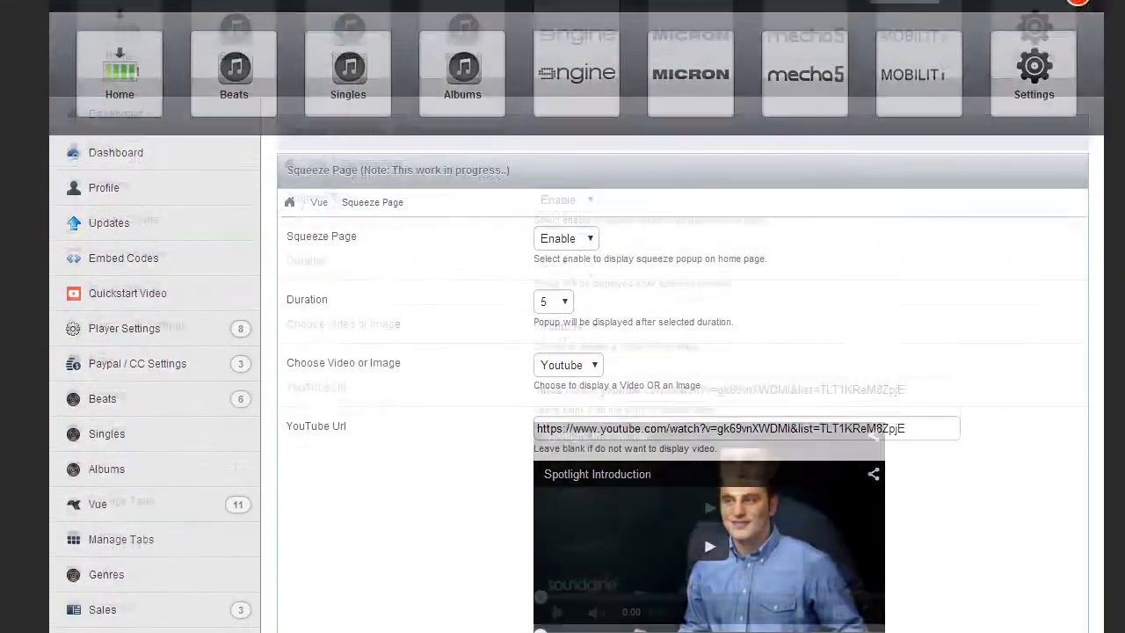
pyautogui.scroll(-3)
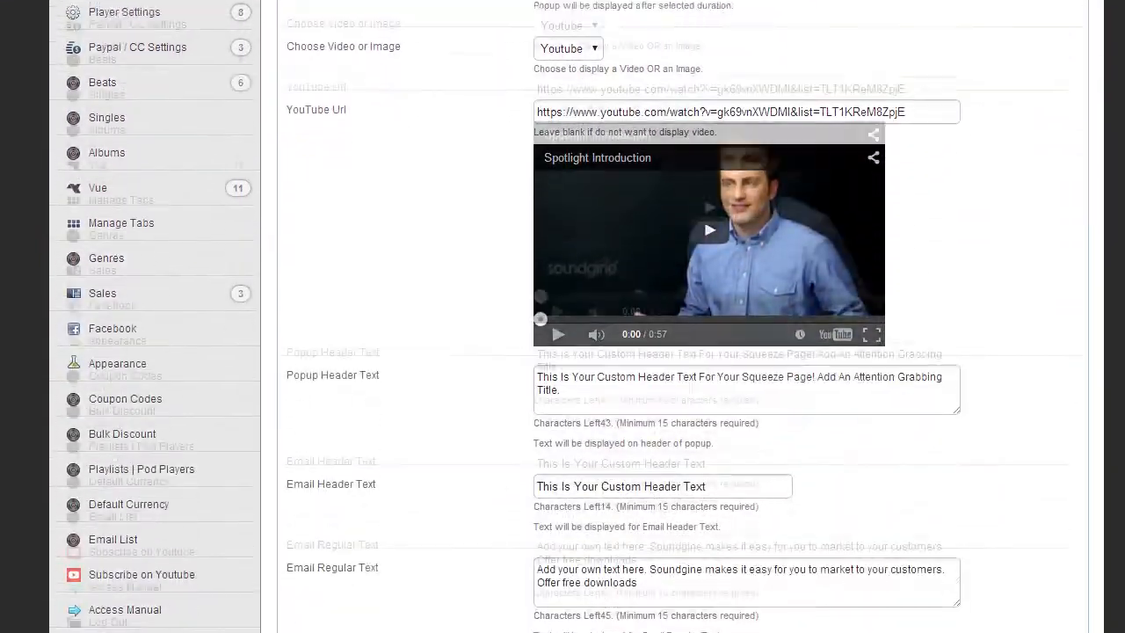
pyautogui.scroll(3)
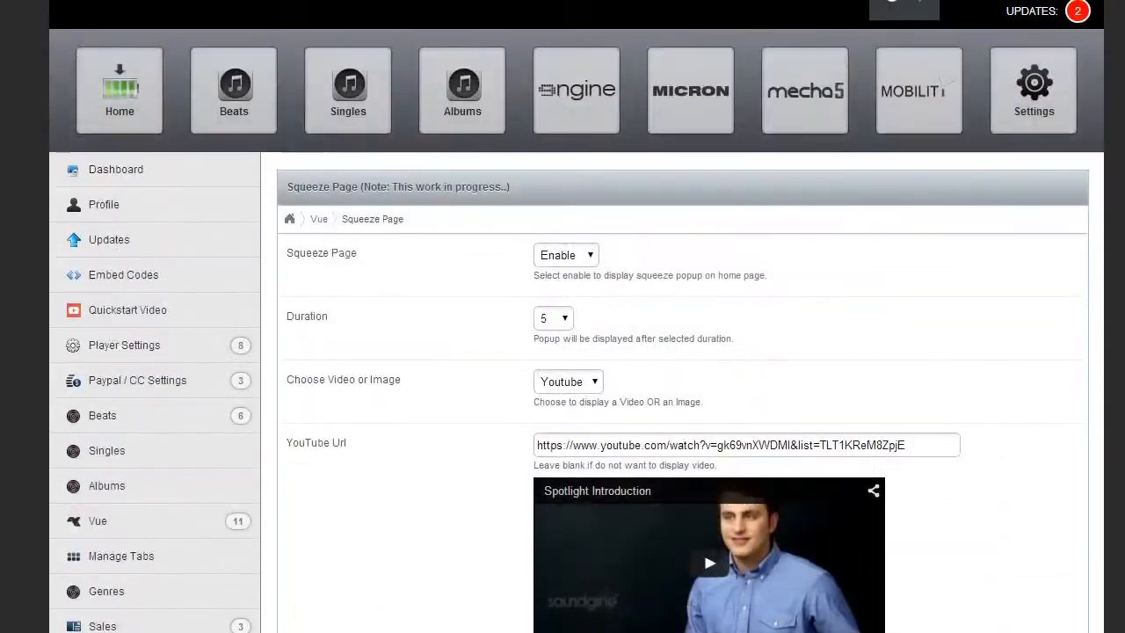
pyautogui.scroll(-3)
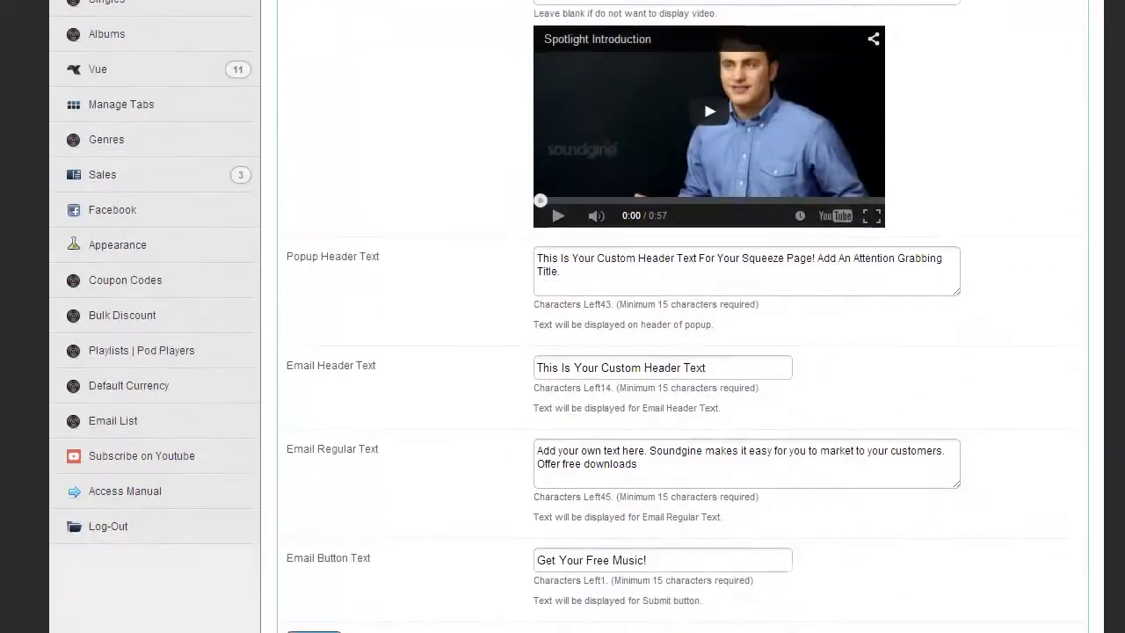
pyautogui.scroll(3)
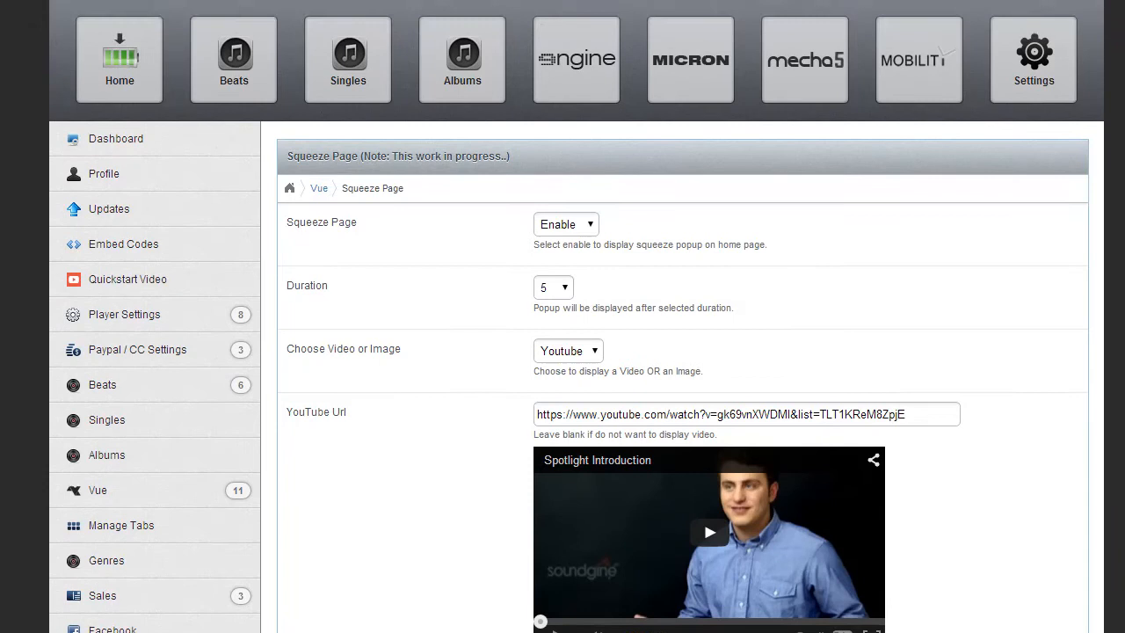
pyautogui.scroll(3)
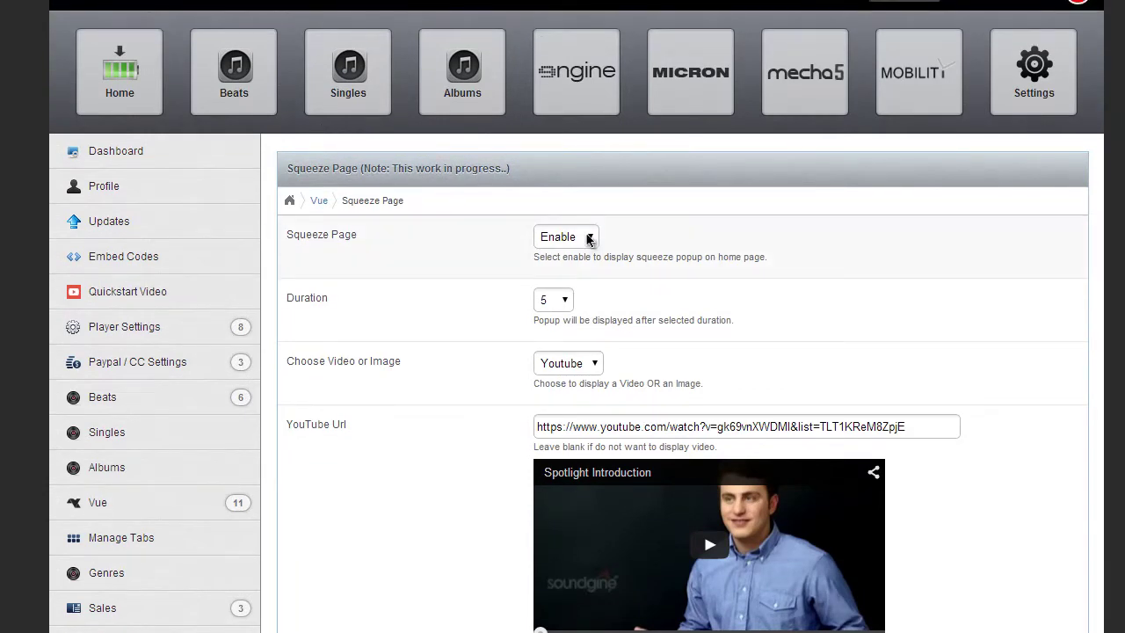
pyautogui.click(565, 236)
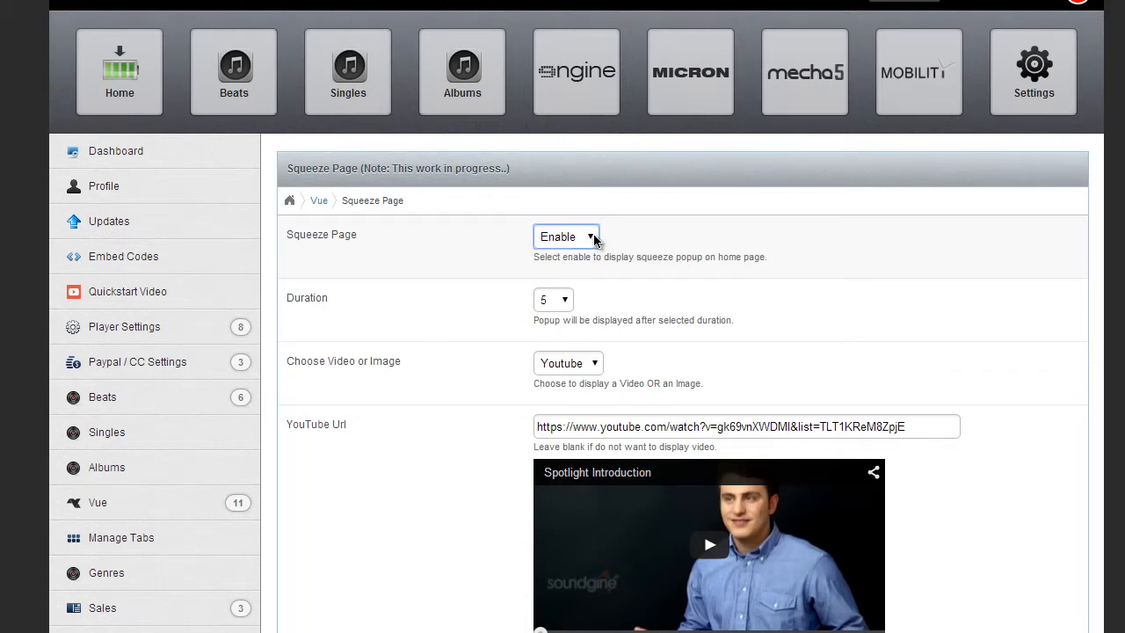
pyautogui.click(565, 236)
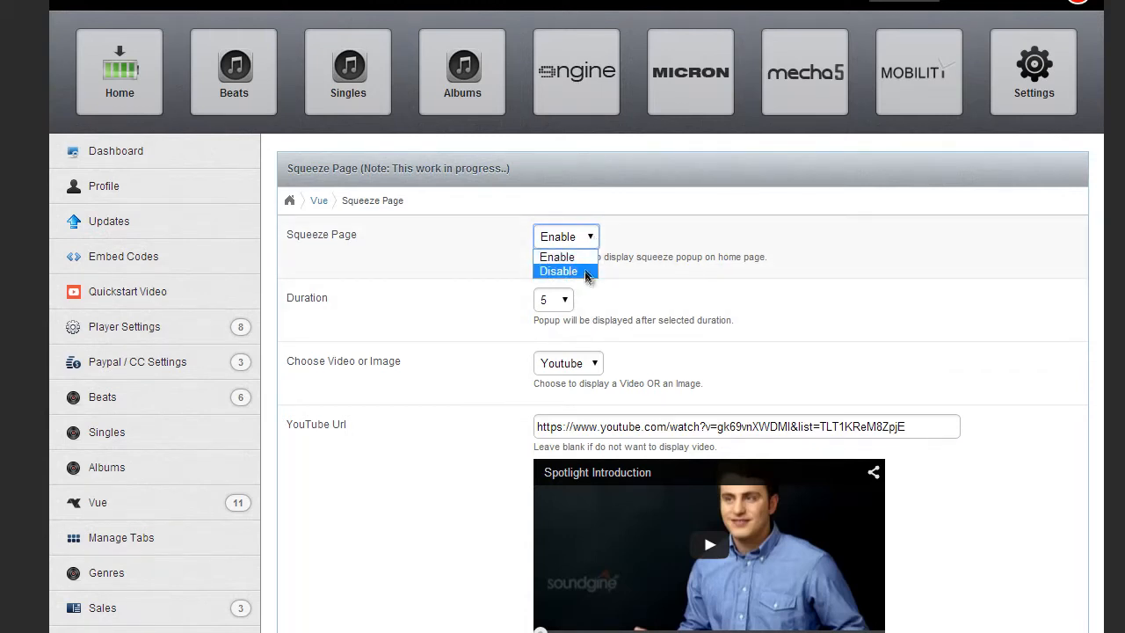
pyautogui.click(556, 256)
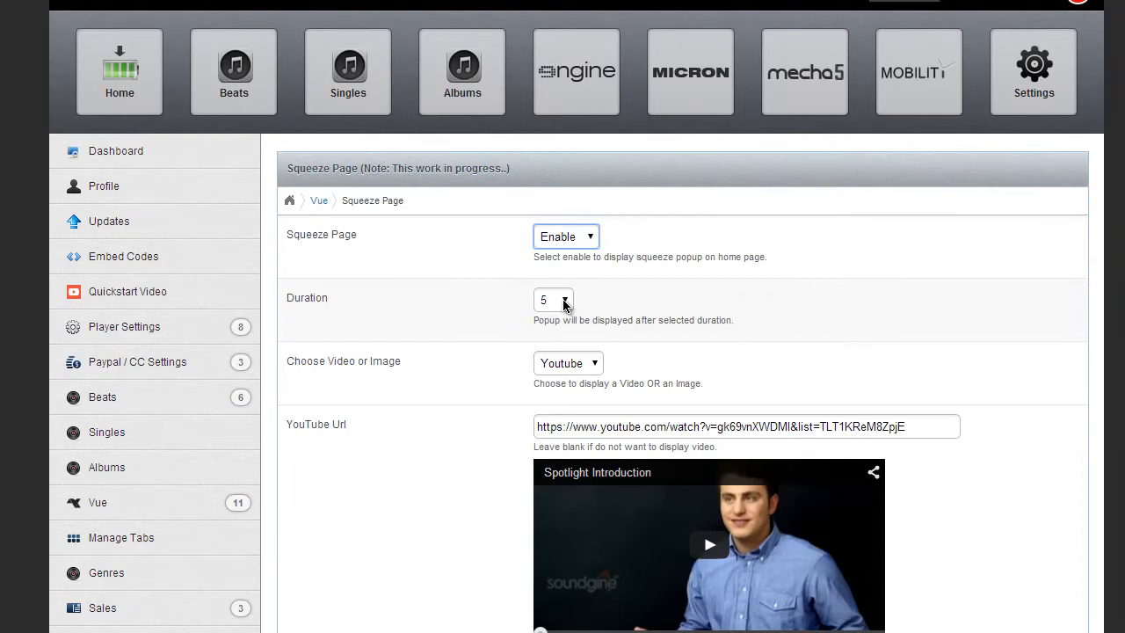
pyautogui.click(552, 300)
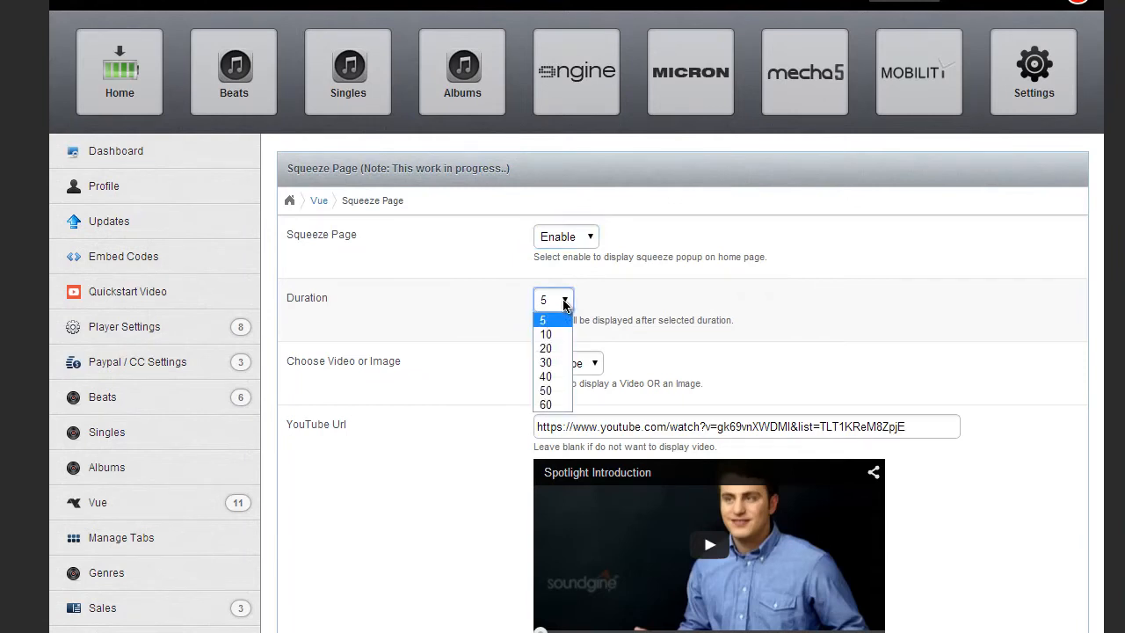
pyautogui.moveTo(546, 348)
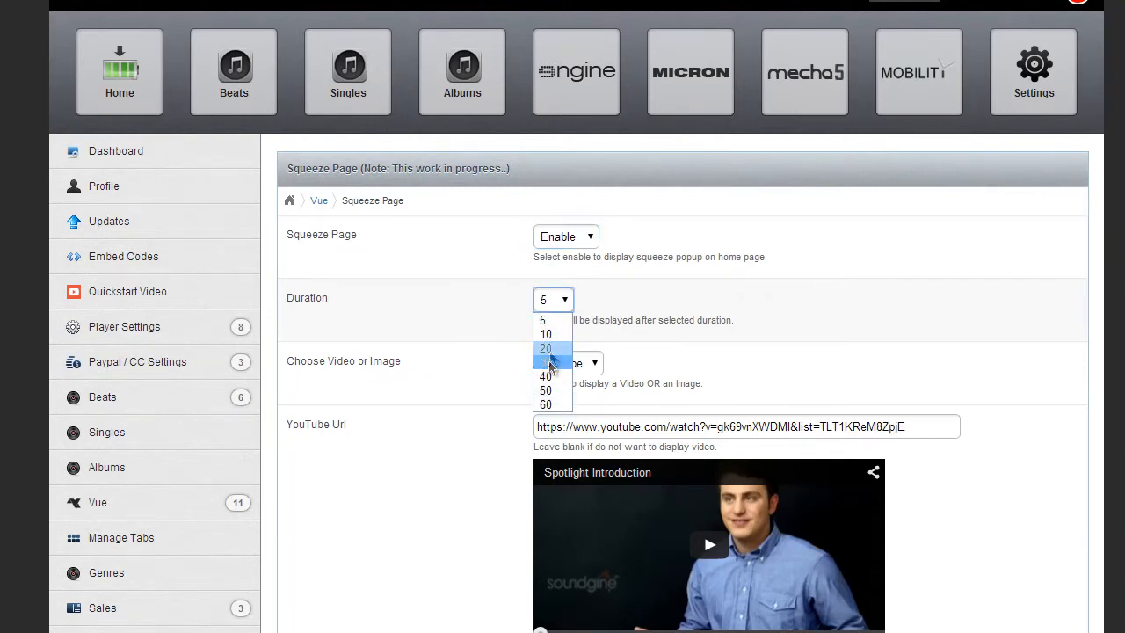
pyautogui.moveTo(546, 362)
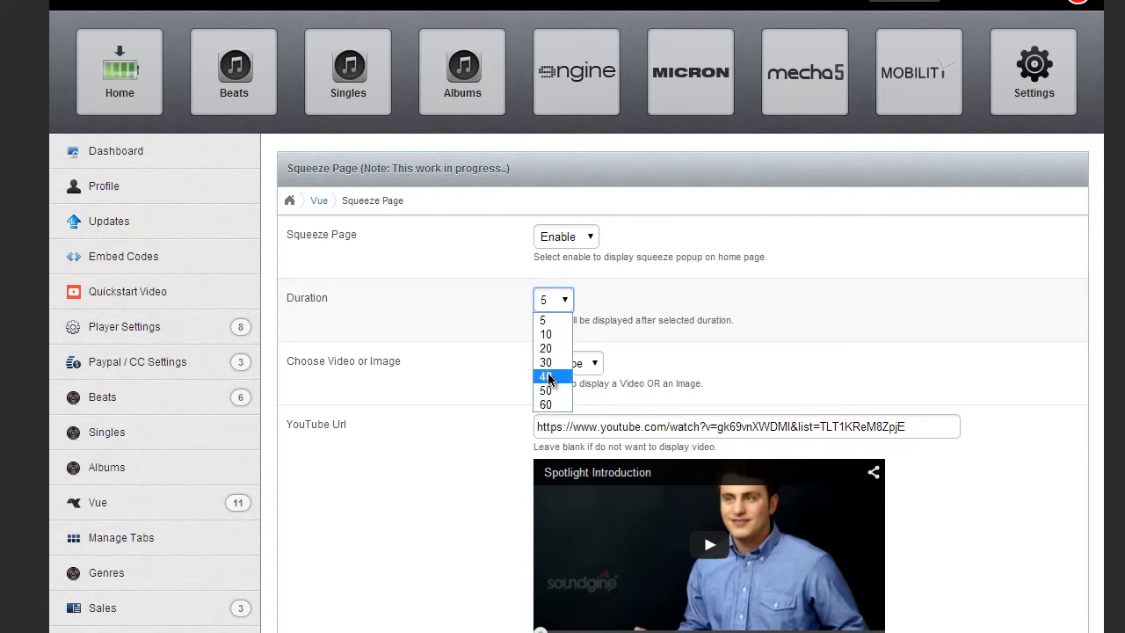
pyautogui.moveTo(547, 362)
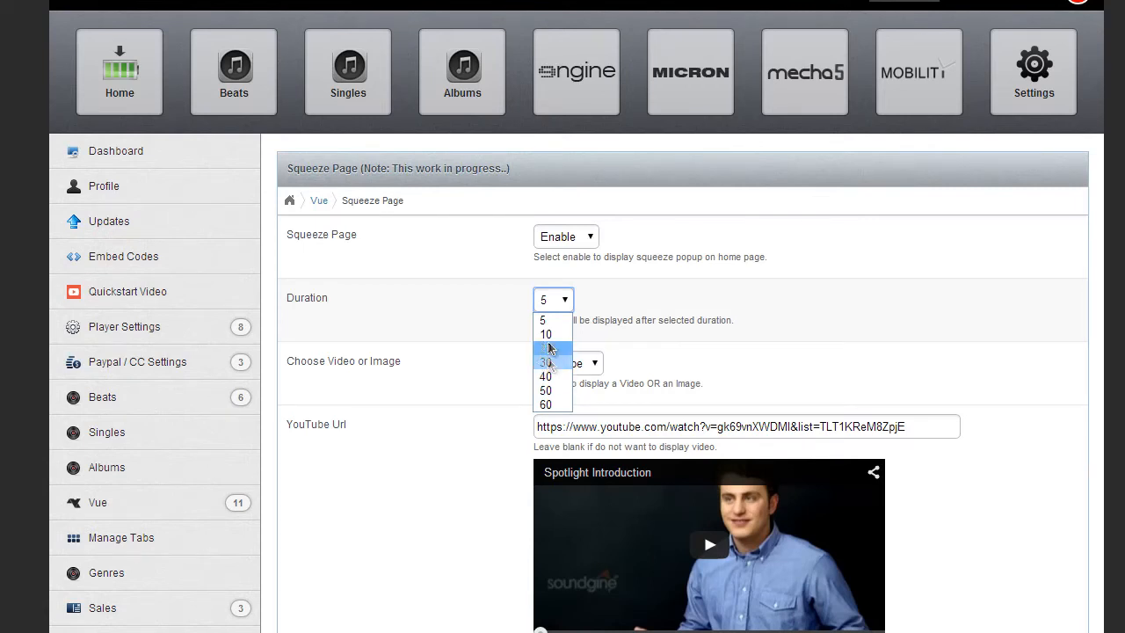
pyautogui.moveTo(545, 319)
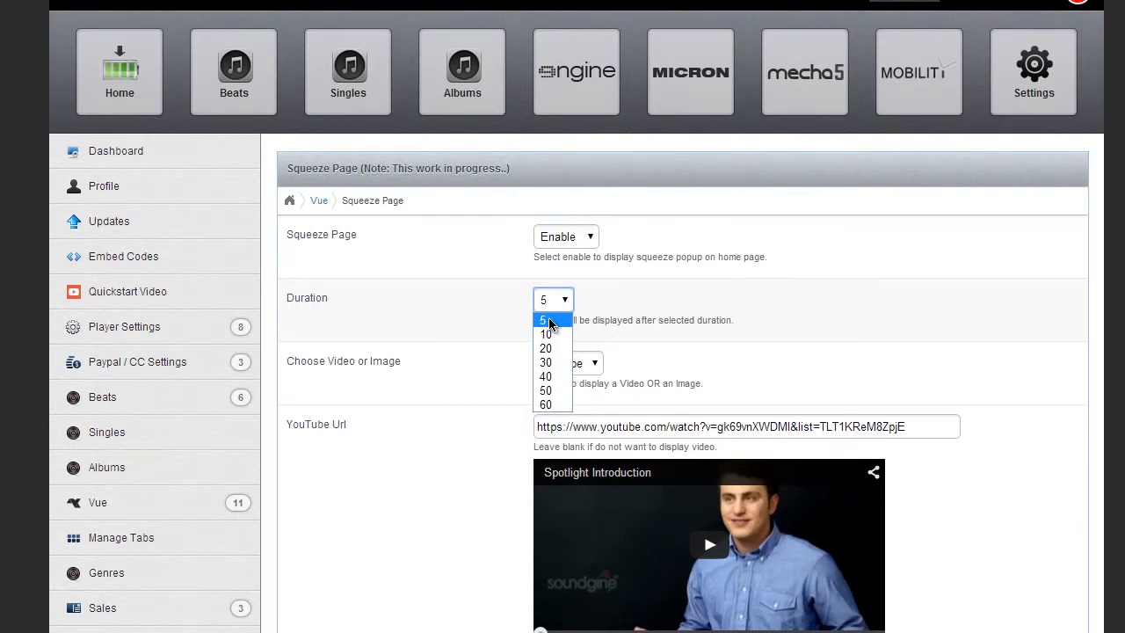
pyautogui.moveTo(545, 362)
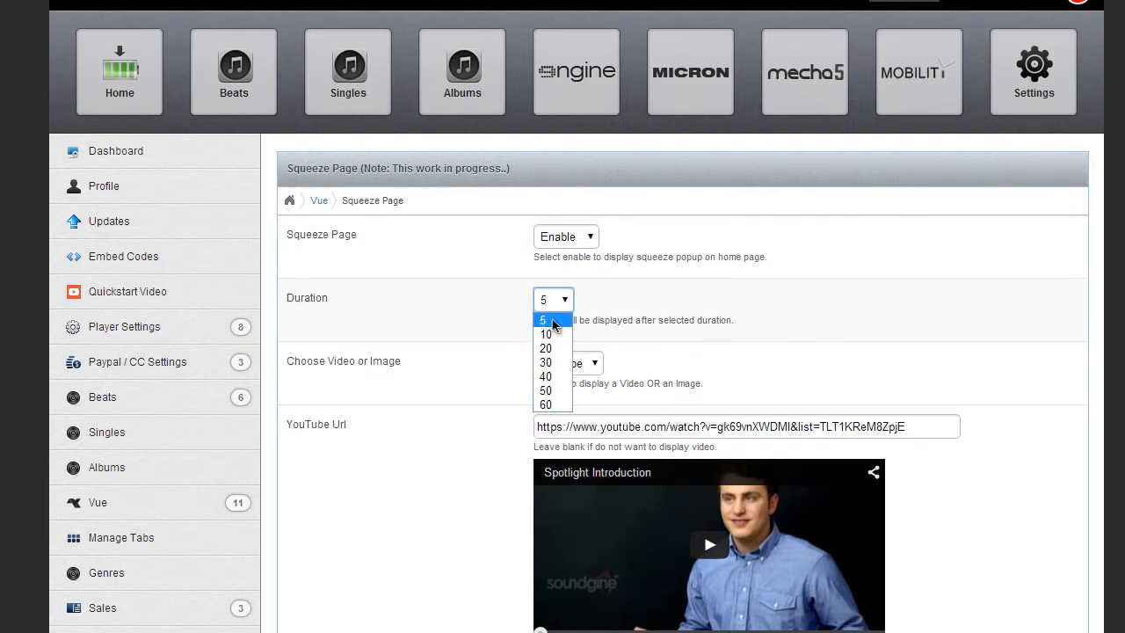
pyautogui.moveTo(545, 348)
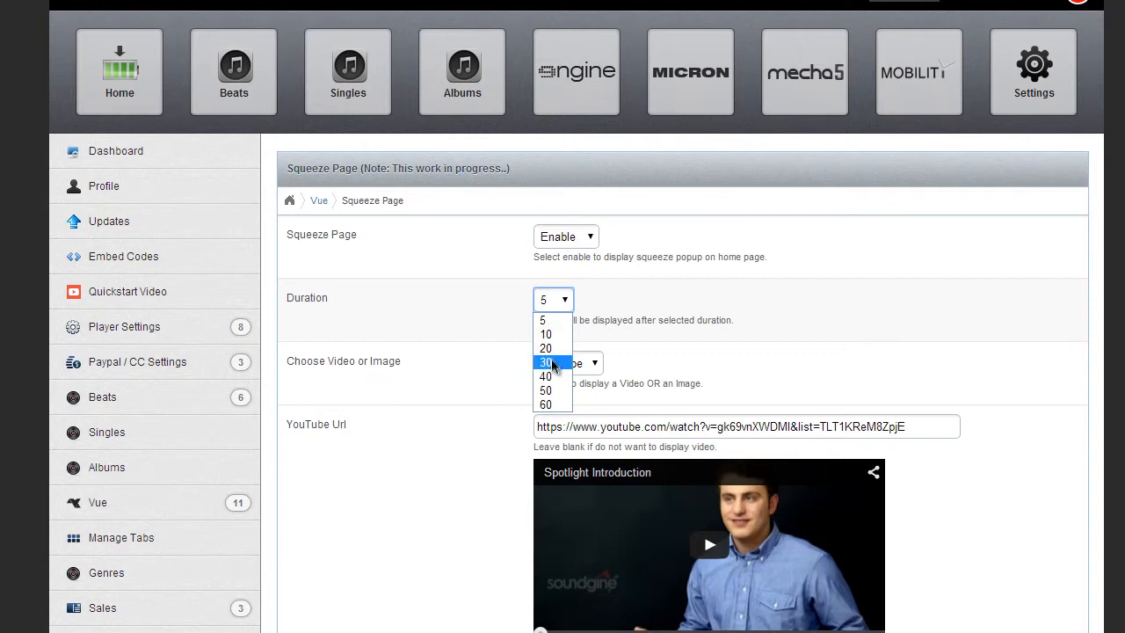
pyautogui.moveTo(545, 404)
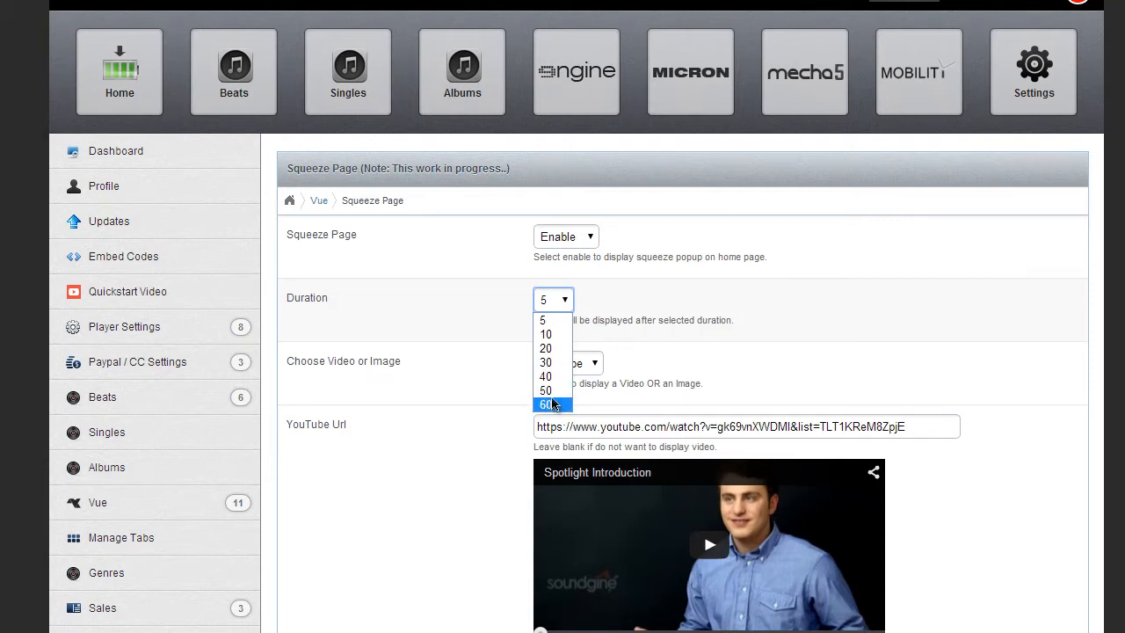
pyautogui.moveTo(546, 362)
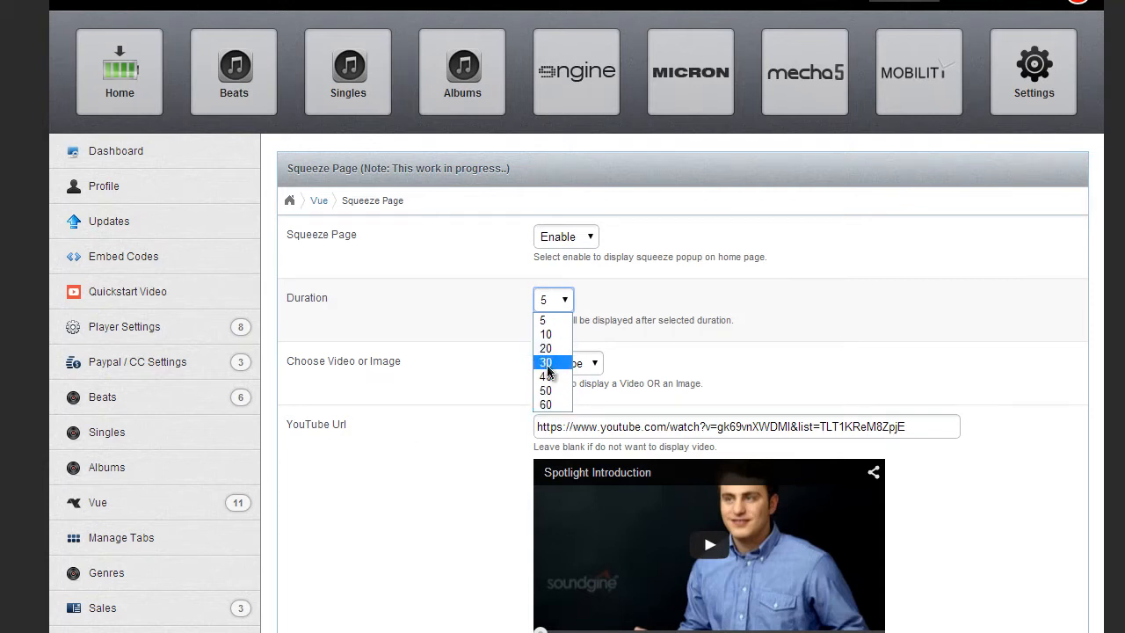
pyautogui.moveTo(562, 365)
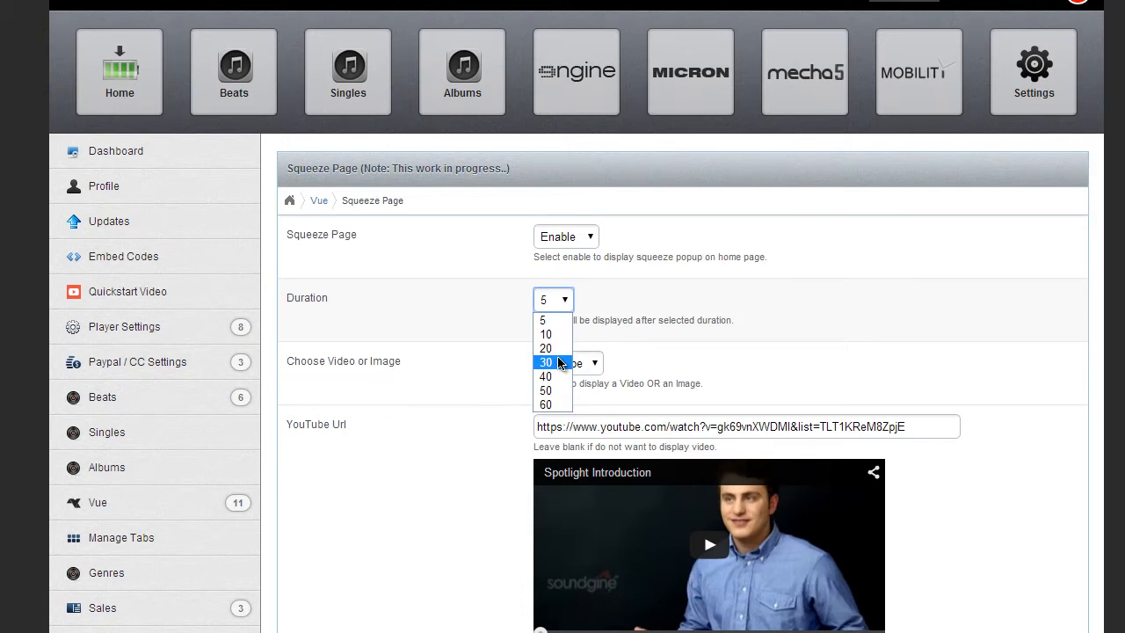
pyautogui.moveTo(545, 319)
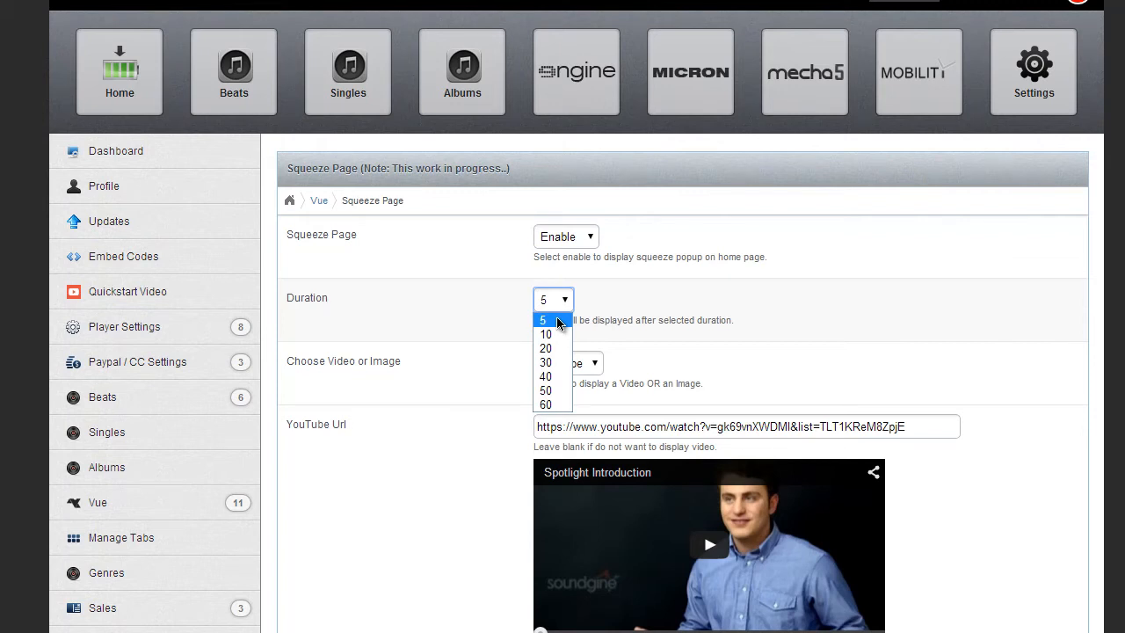
pyautogui.click(543, 320)
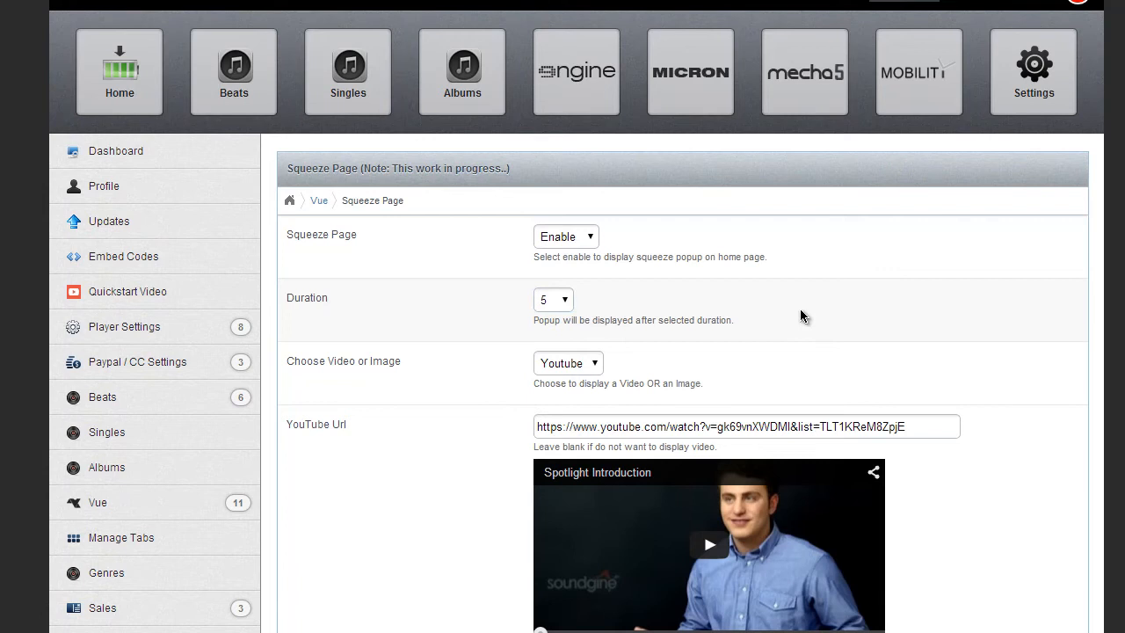
pyautogui.click(553, 300)
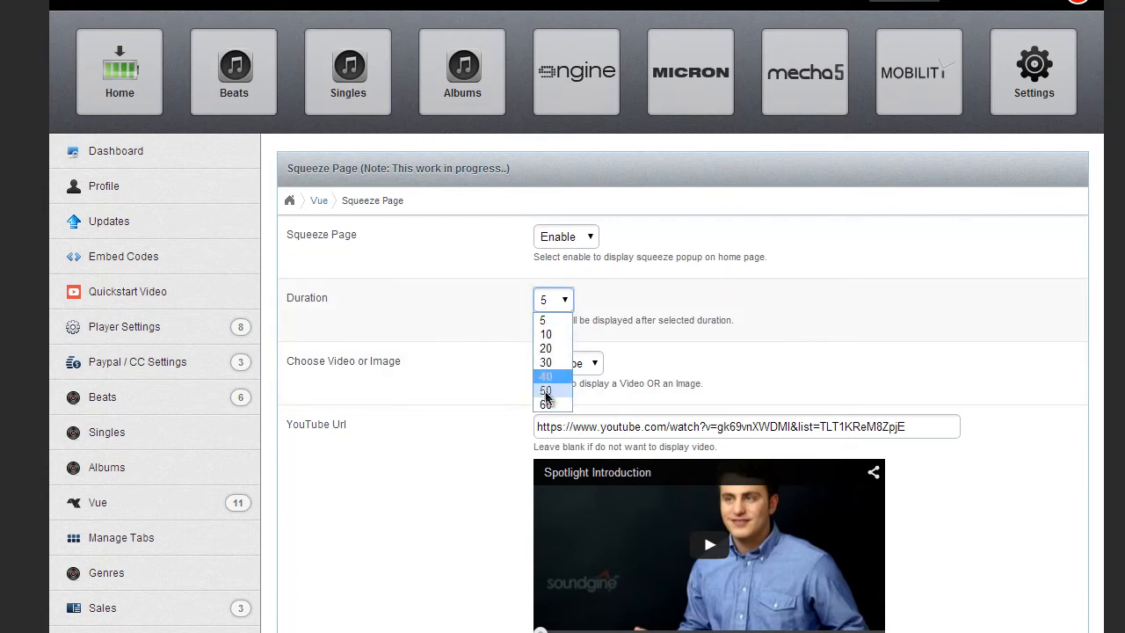
pyautogui.moveTo(553, 319)
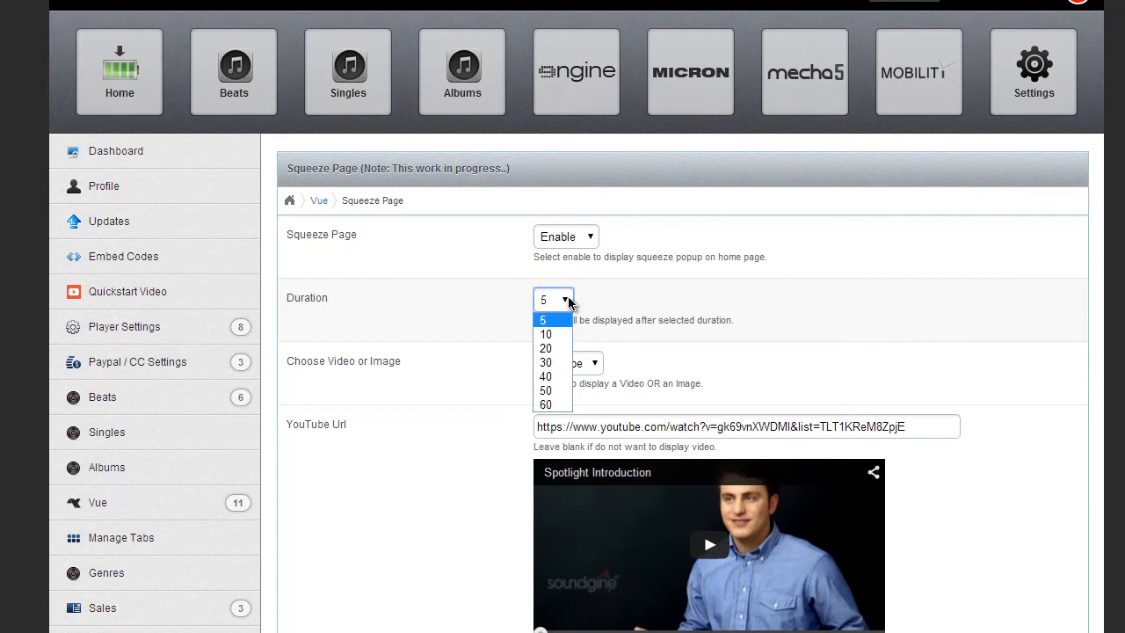
pyautogui.click(543, 319)
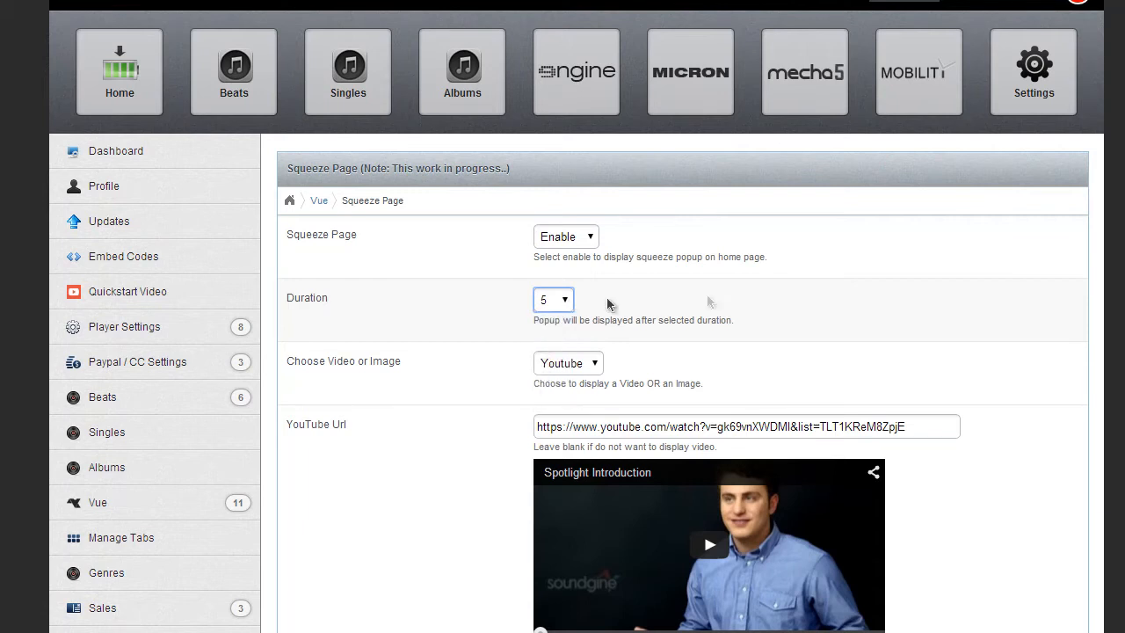
pyautogui.scroll(-3)
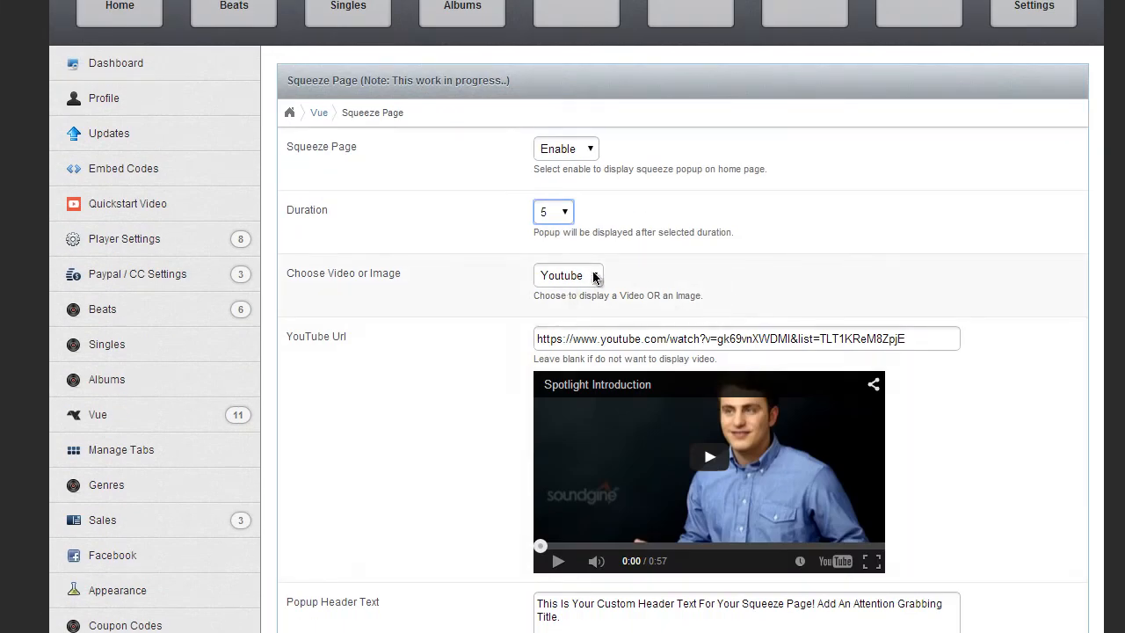
pyautogui.click(567, 275)
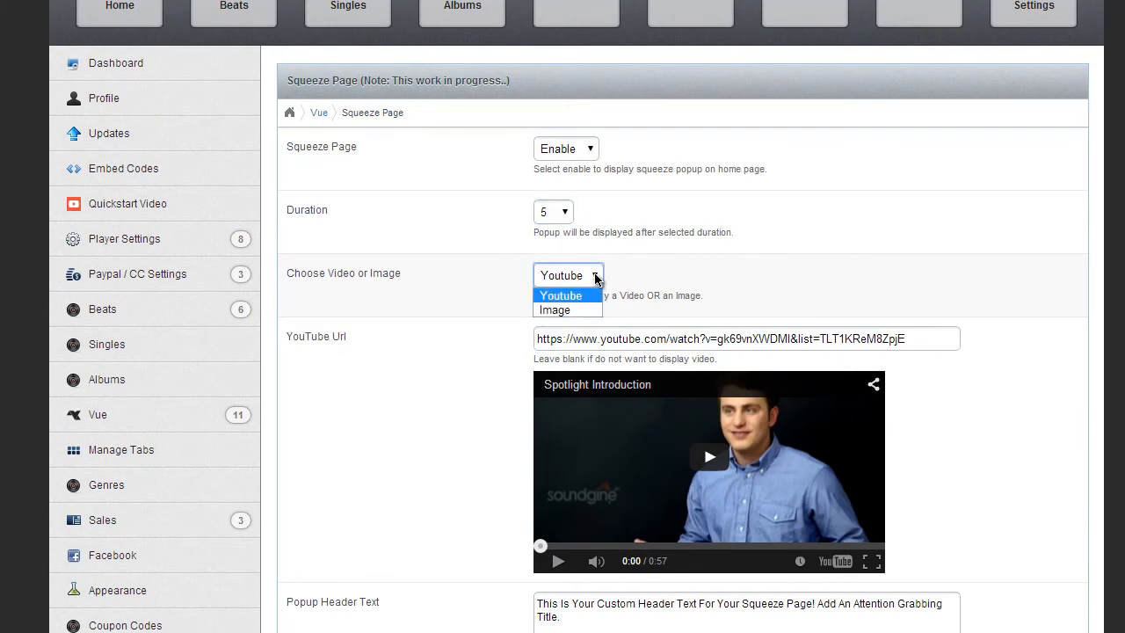
pyautogui.moveTo(555, 309)
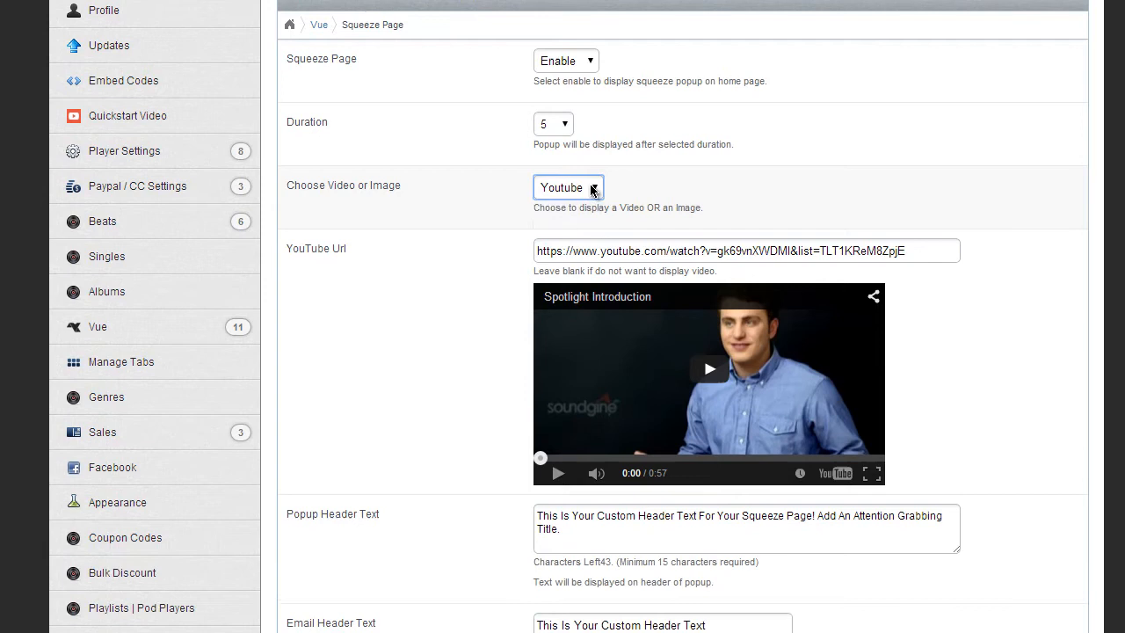
pyautogui.click(568, 187)
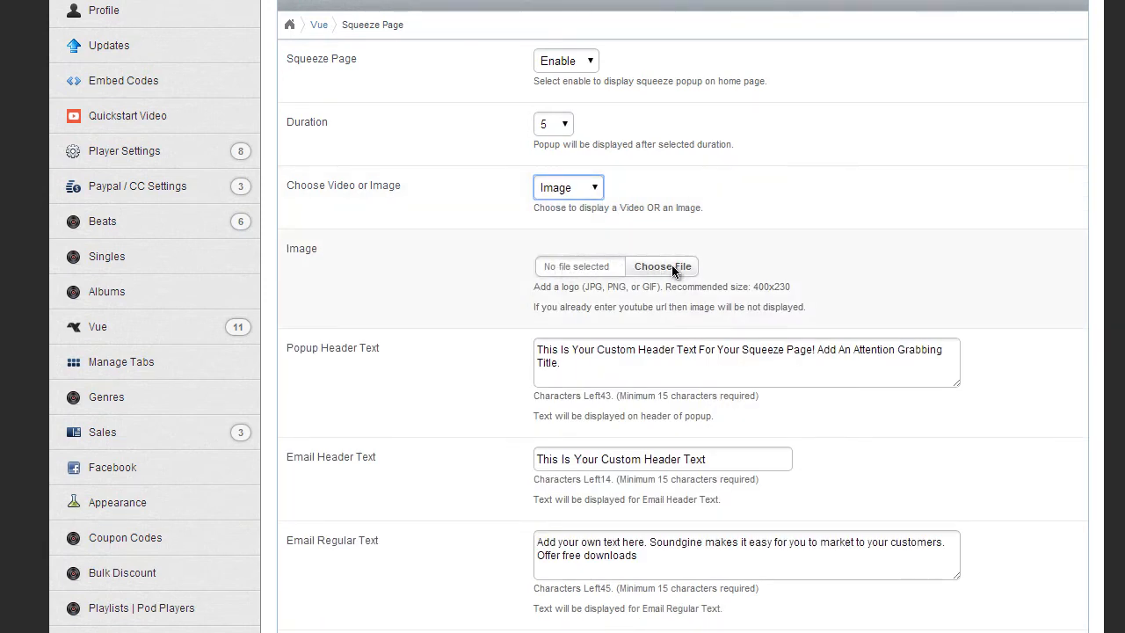
pyautogui.click(568, 188)
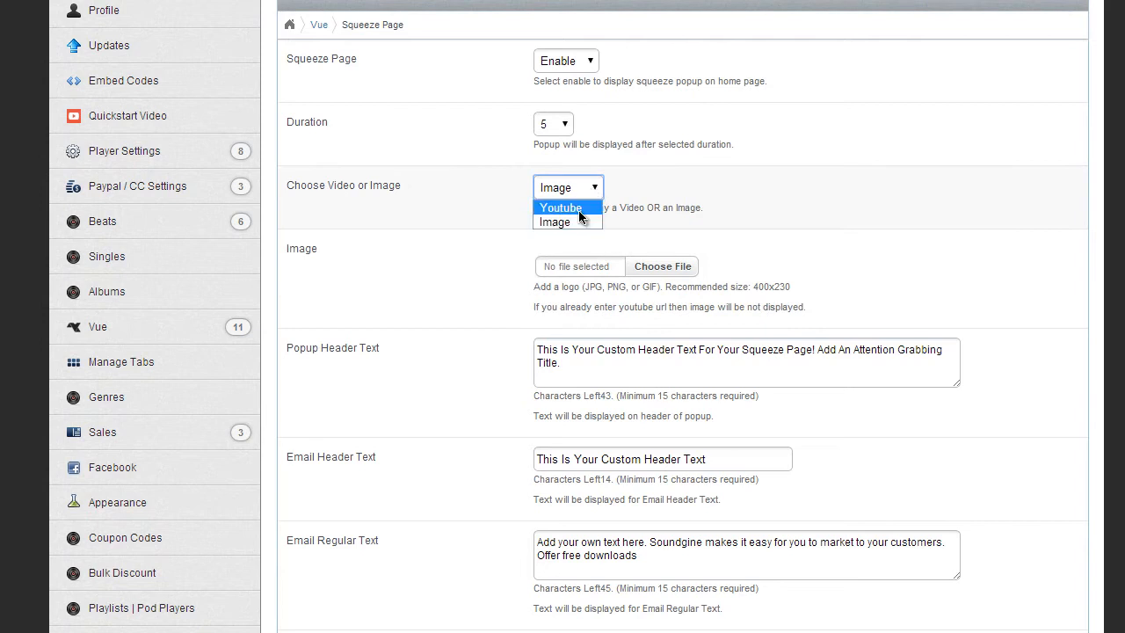
pyautogui.click(560, 208)
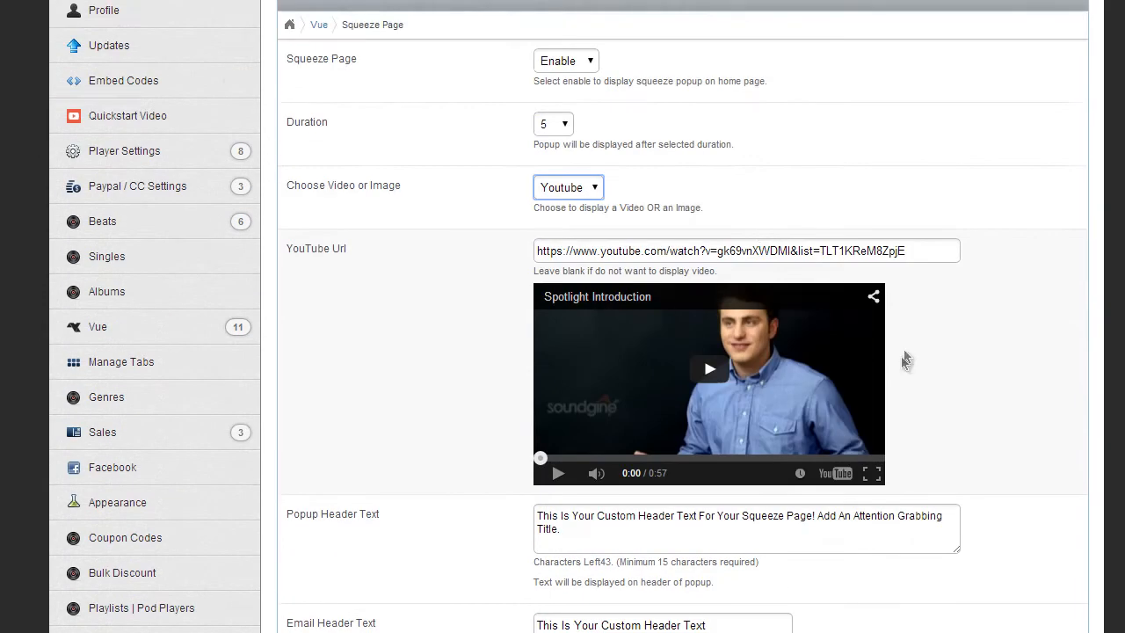
pyautogui.moveTo(874, 381)
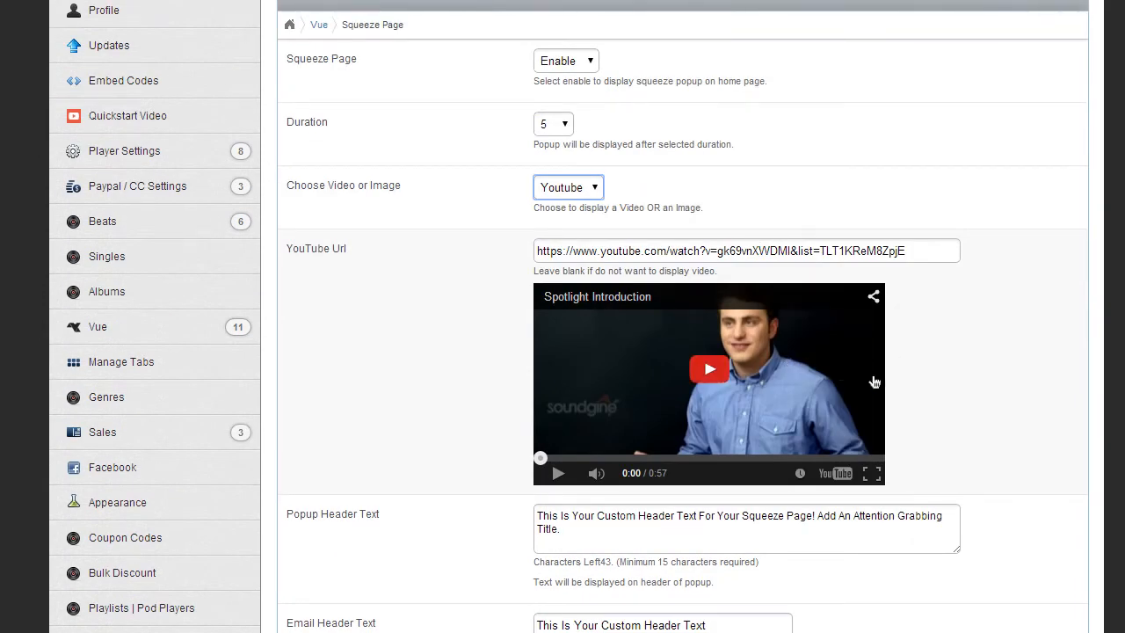
pyautogui.scroll(-3)
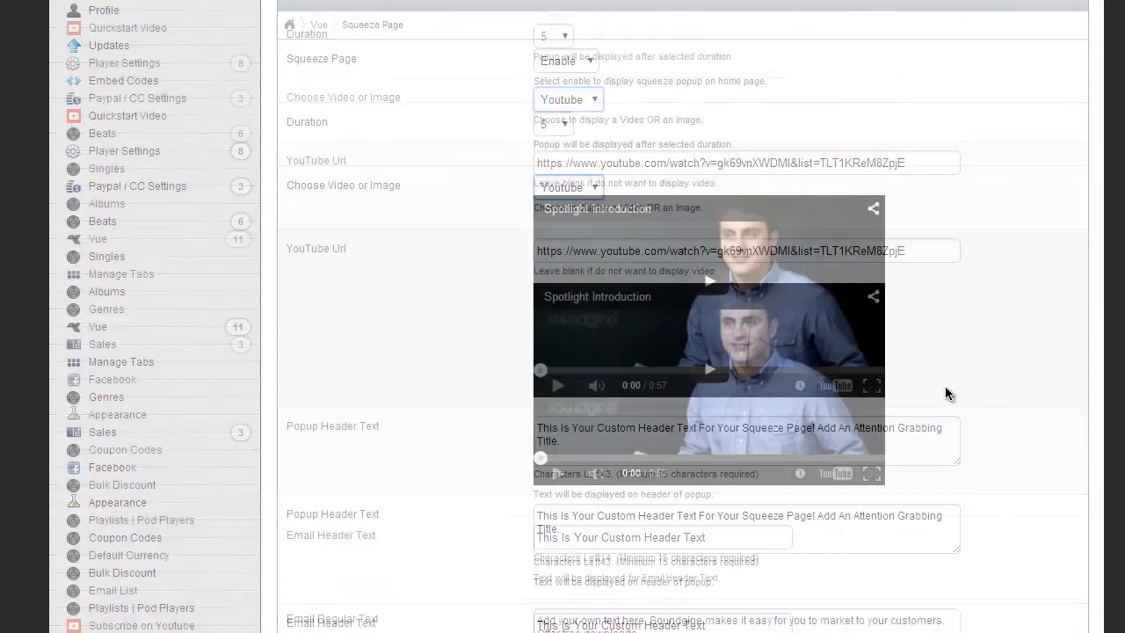
pyautogui.scroll(-3)
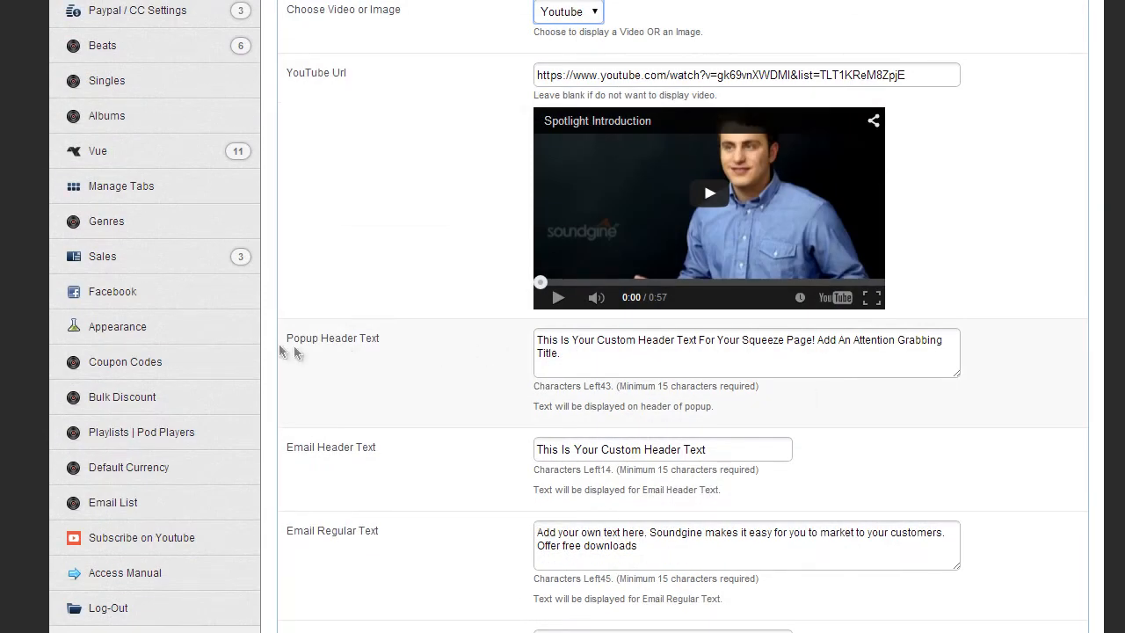
pyautogui.moveTo(341, 345)
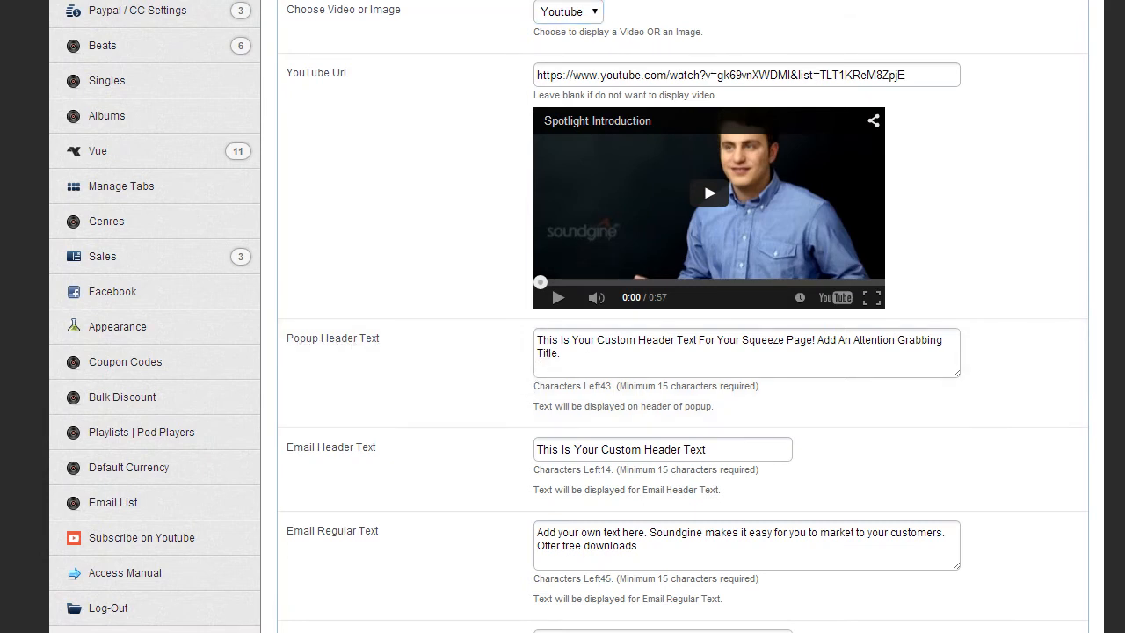
pyautogui.scroll(-3)
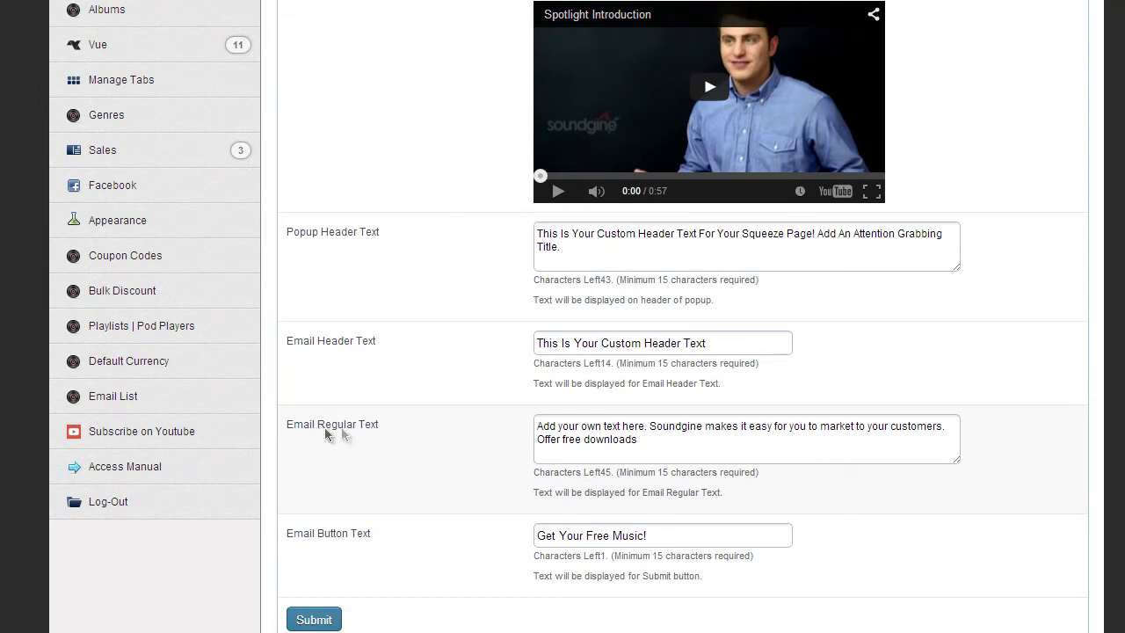
pyautogui.moveTo(363, 543)
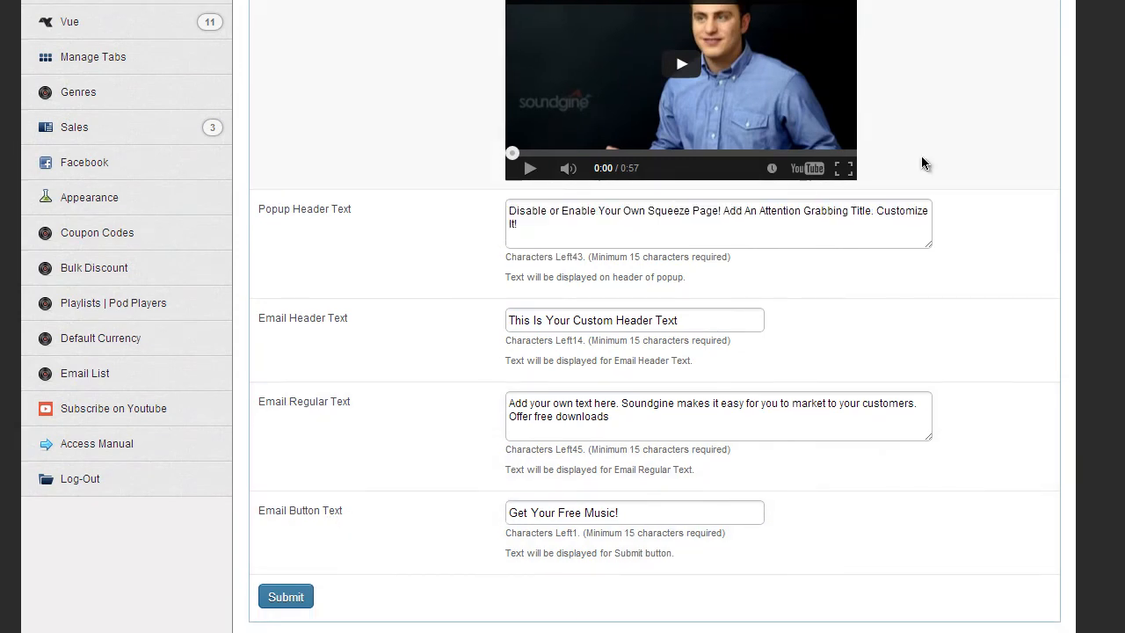
pyautogui.moveTo(747, 503)
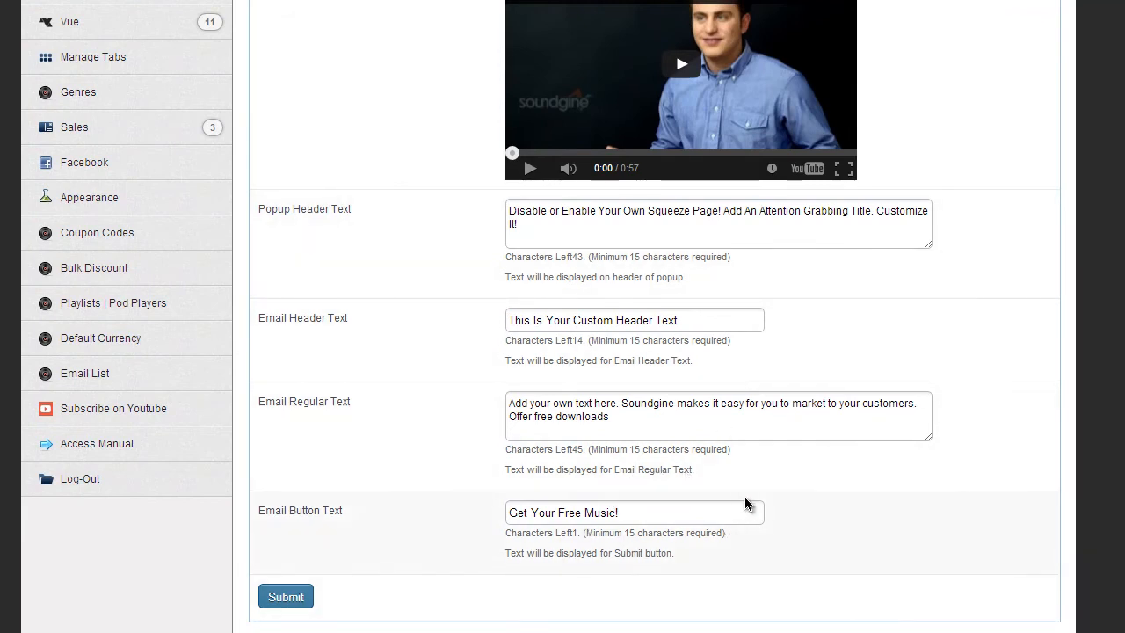
pyautogui.moveTo(545, 596)
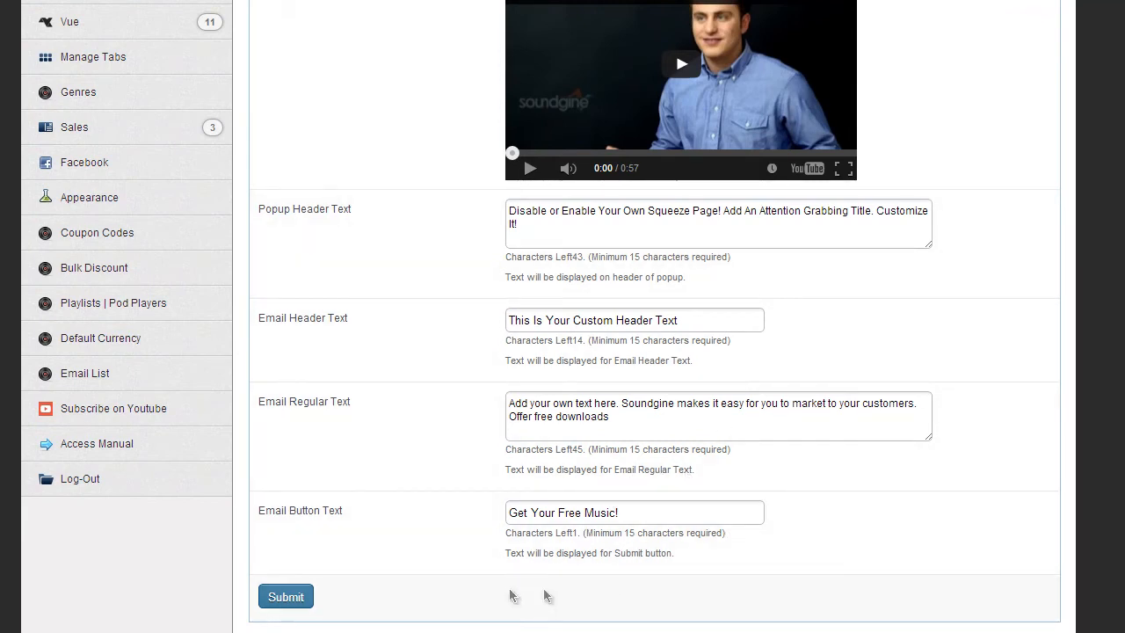
pyautogui.moveTo(532, 610)
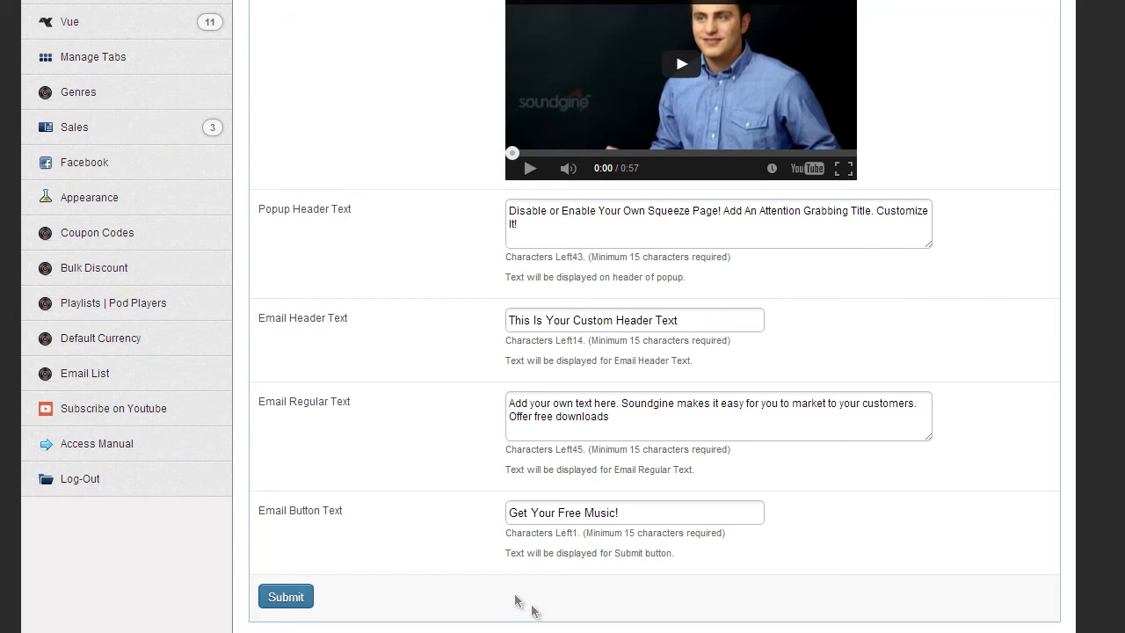
pyautogui.moveTo(686, 608)
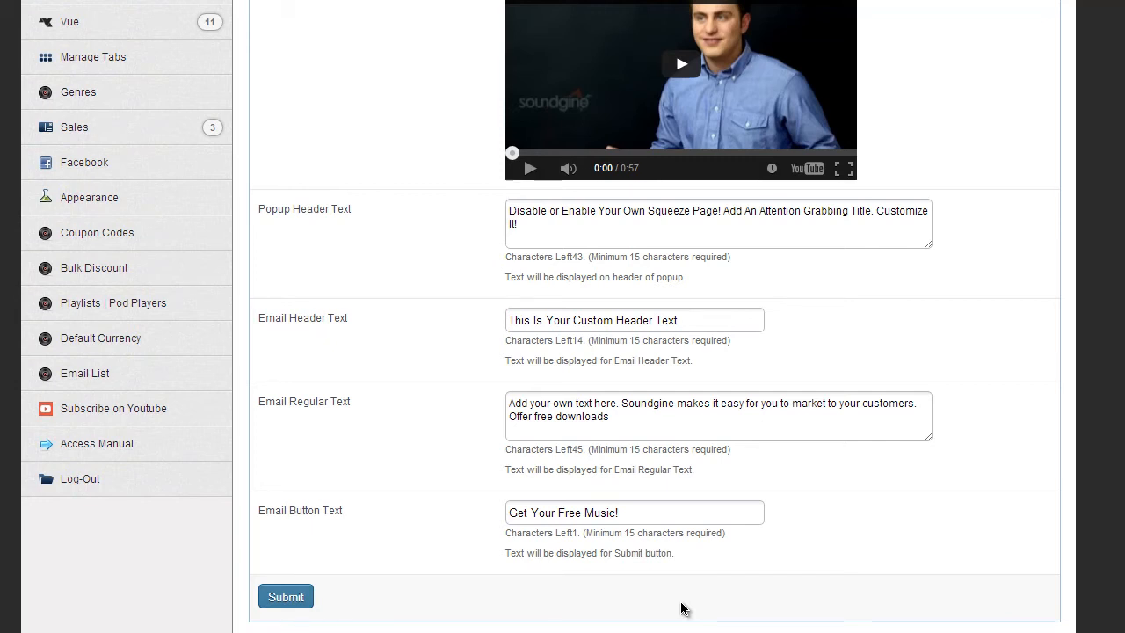
pyautogui.moveTo(567, 479)
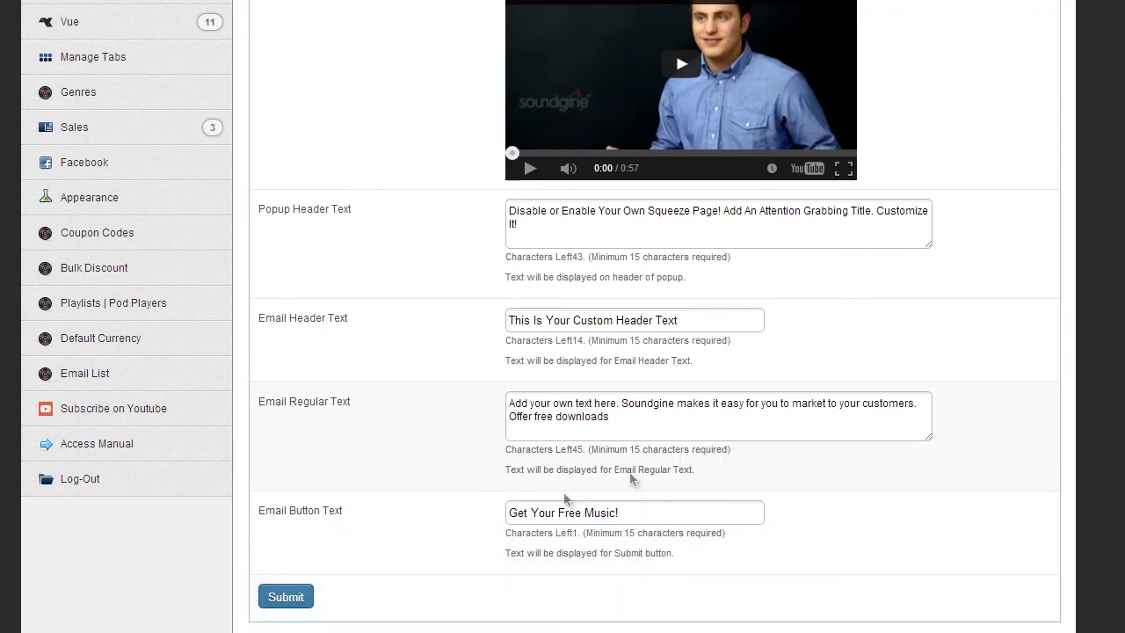
pyautogui.moveTo(494, 598)
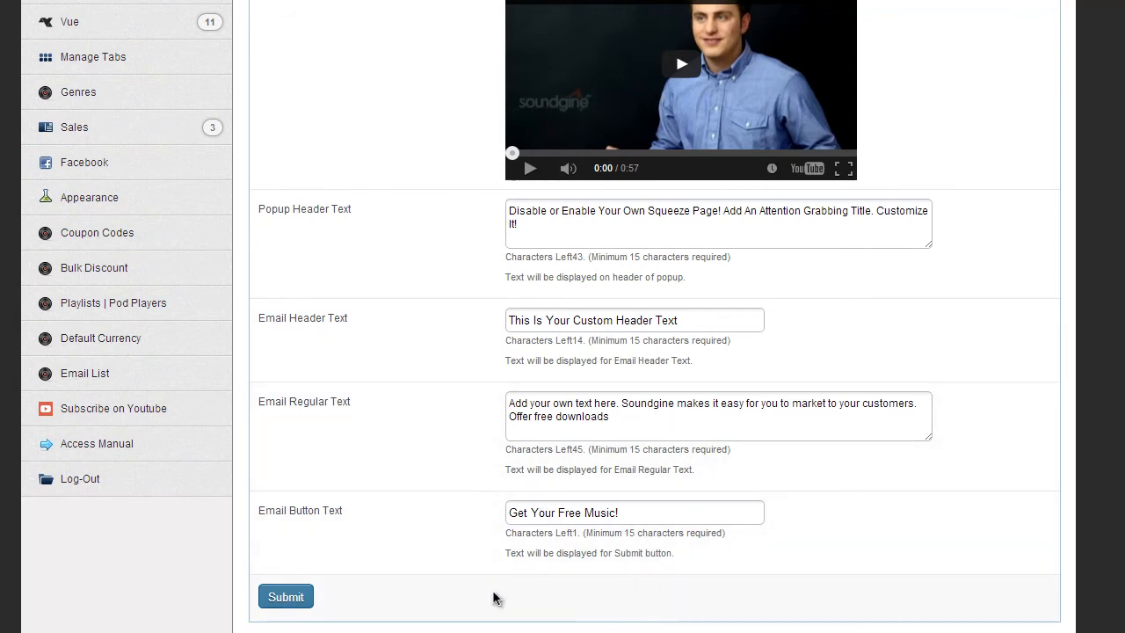
pyautogui.moveTo(835, 601)
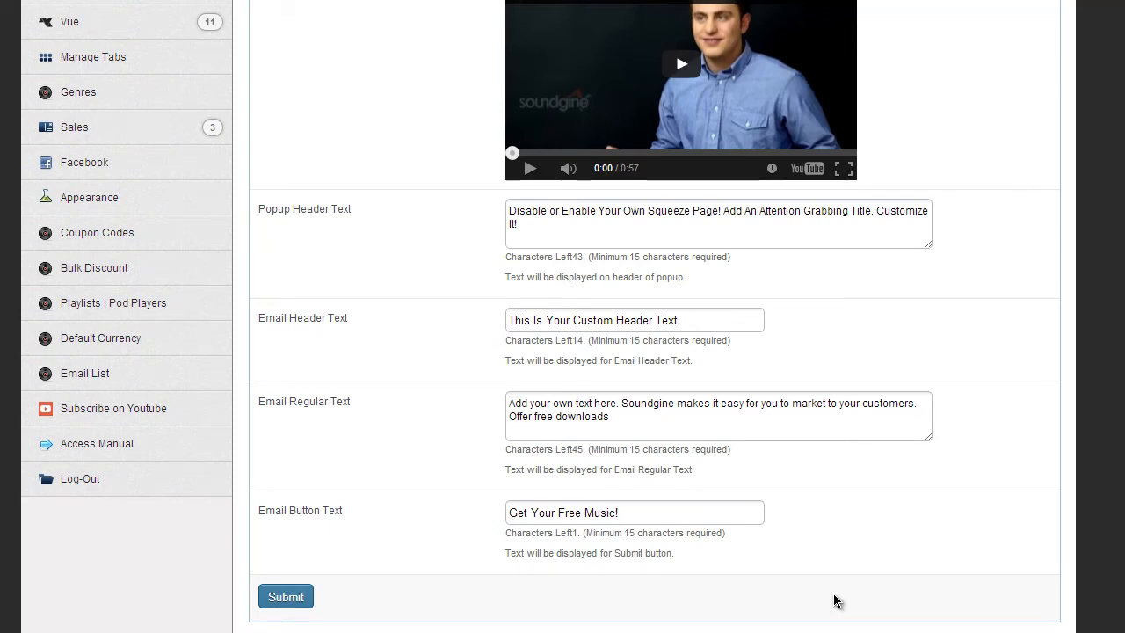
pyautogui.moveTo(873, 515)
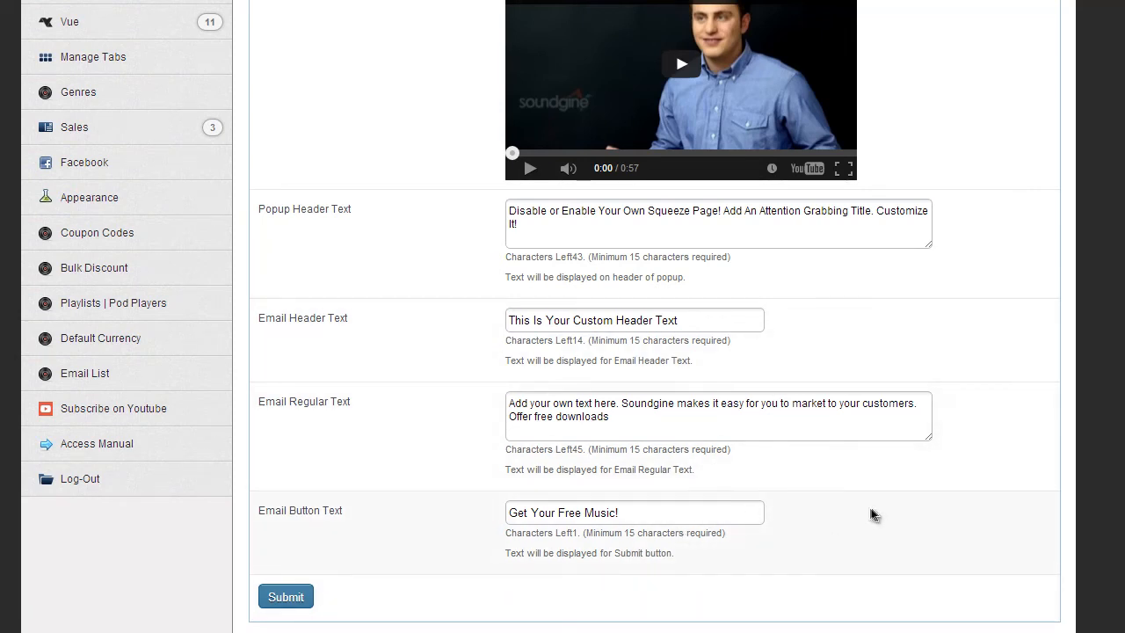
pyautogui.moveTo(687, 576)
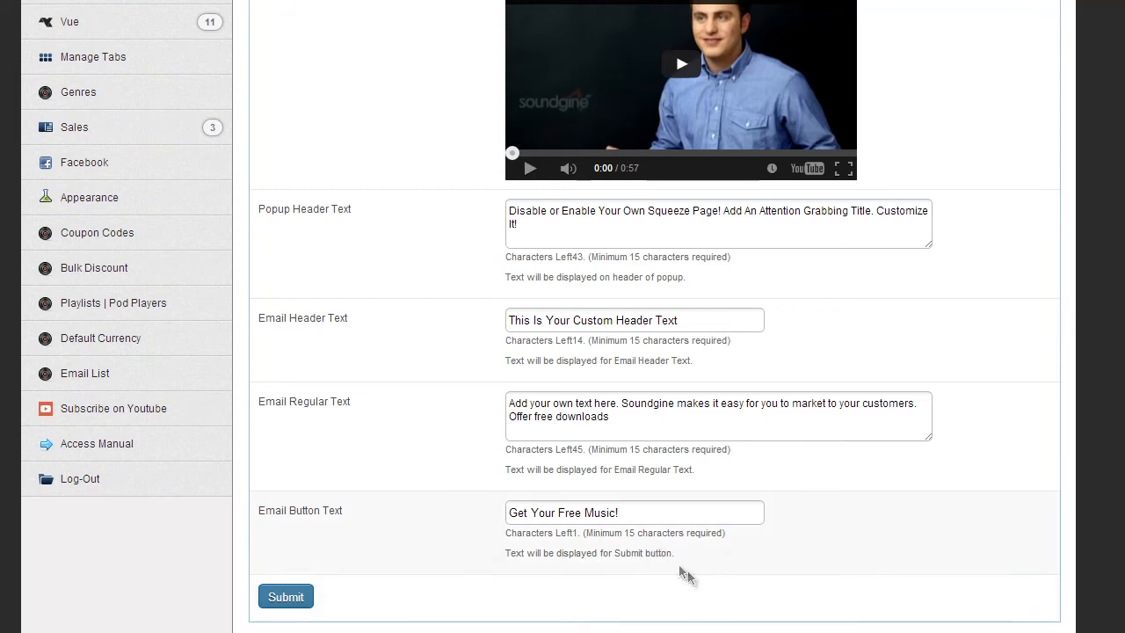
pyautogui.moveTo(646, 502)
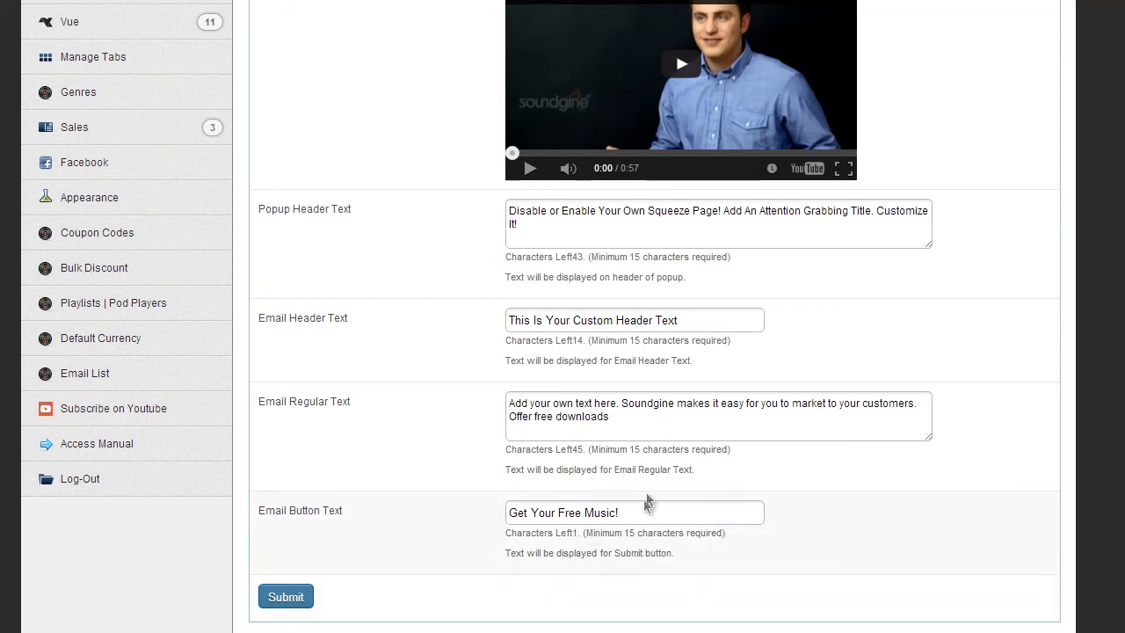
# Bring up the live Vue home page showing the squeeze popup with video, header texts and sign-up form.
pyautogui.click(286, 596)
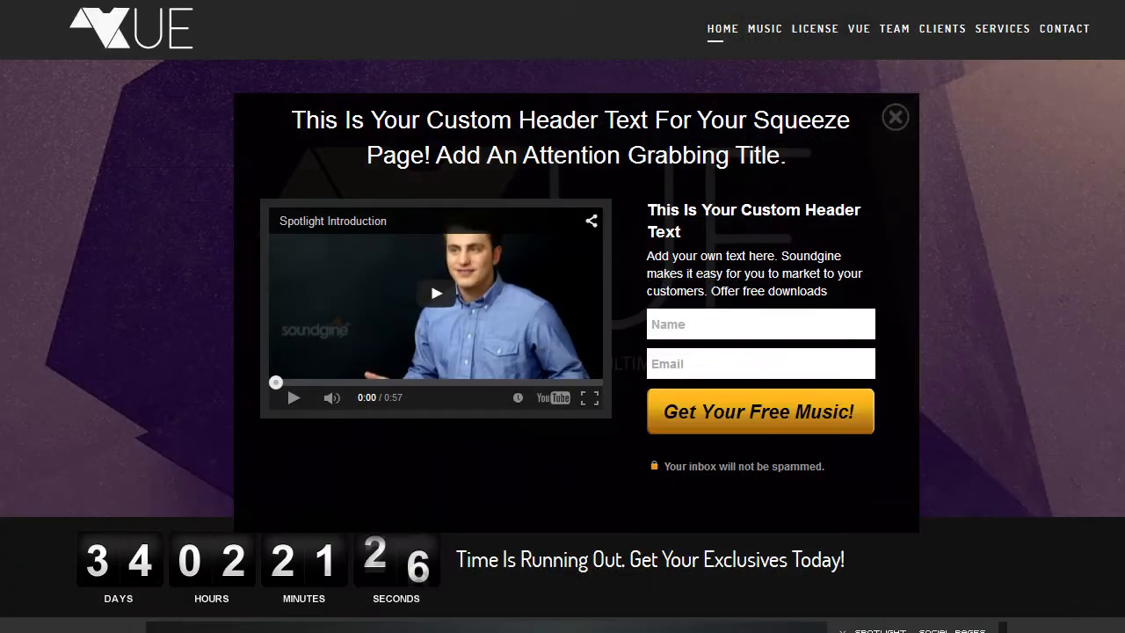
pyautogui.moveTo(775, 233)
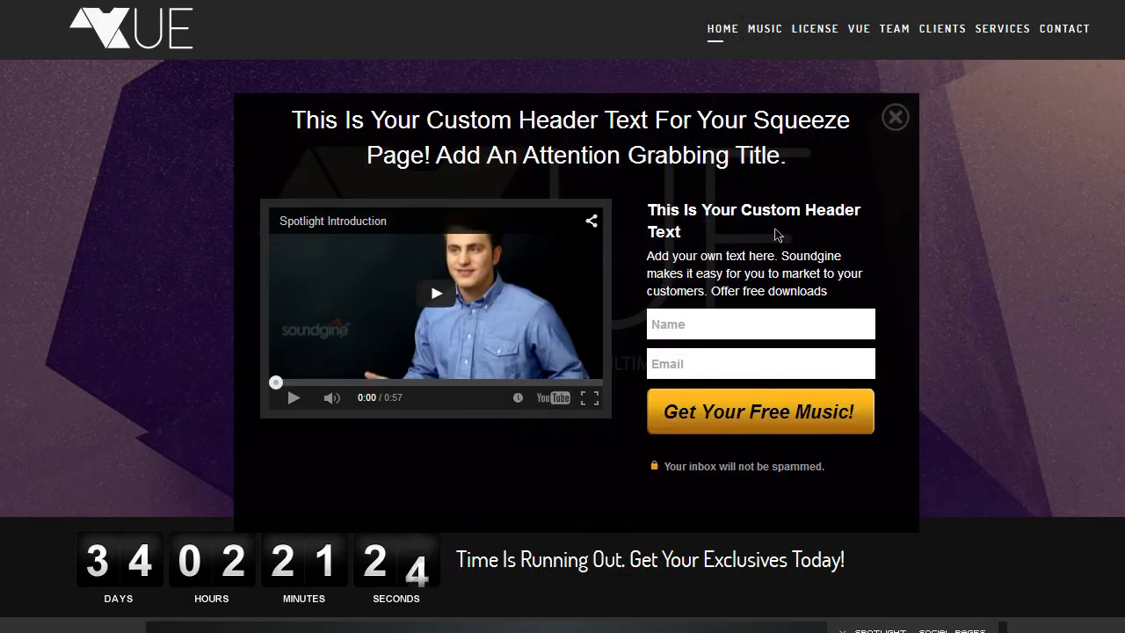
pyautogui.moveTo(699, 259)
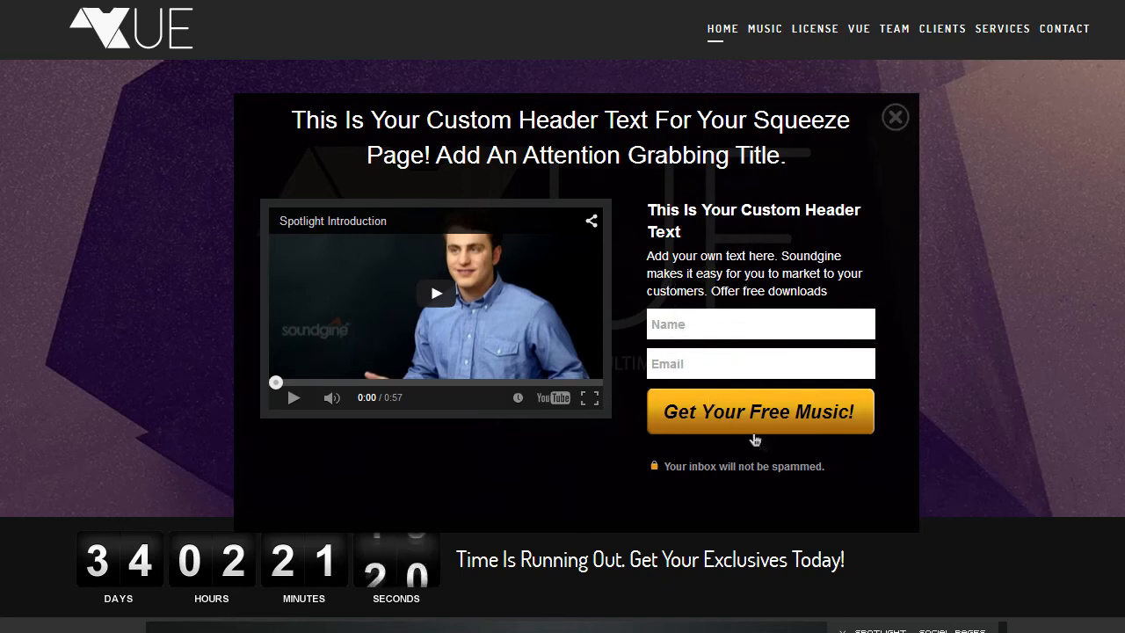
pyautogui.moveTo(900, 511)
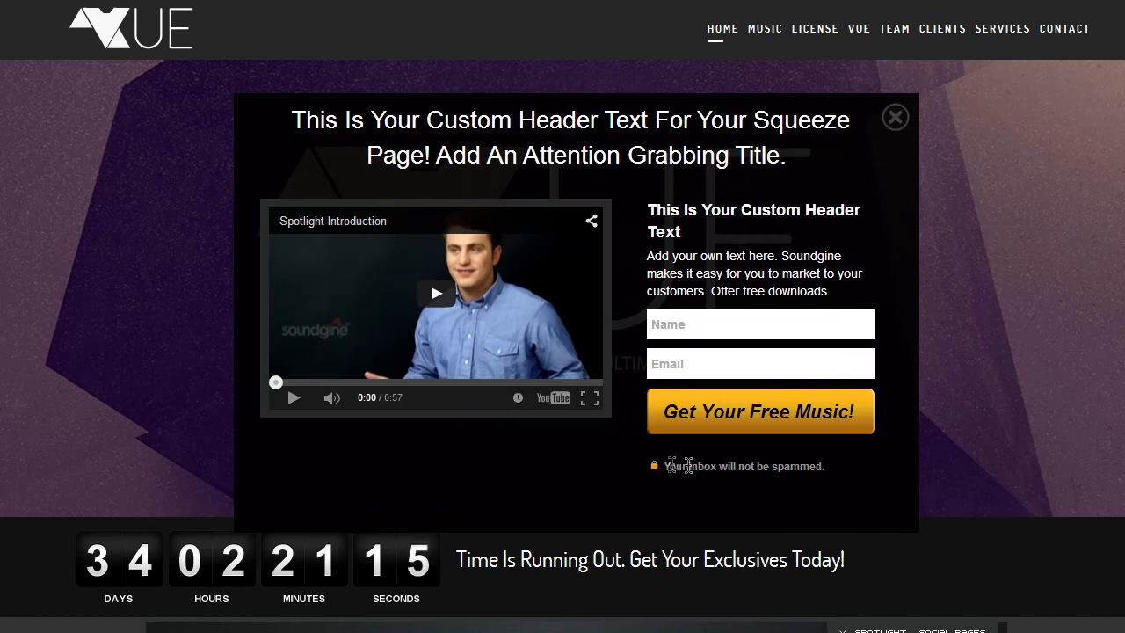
pyautogui.moveTo(825, 466)
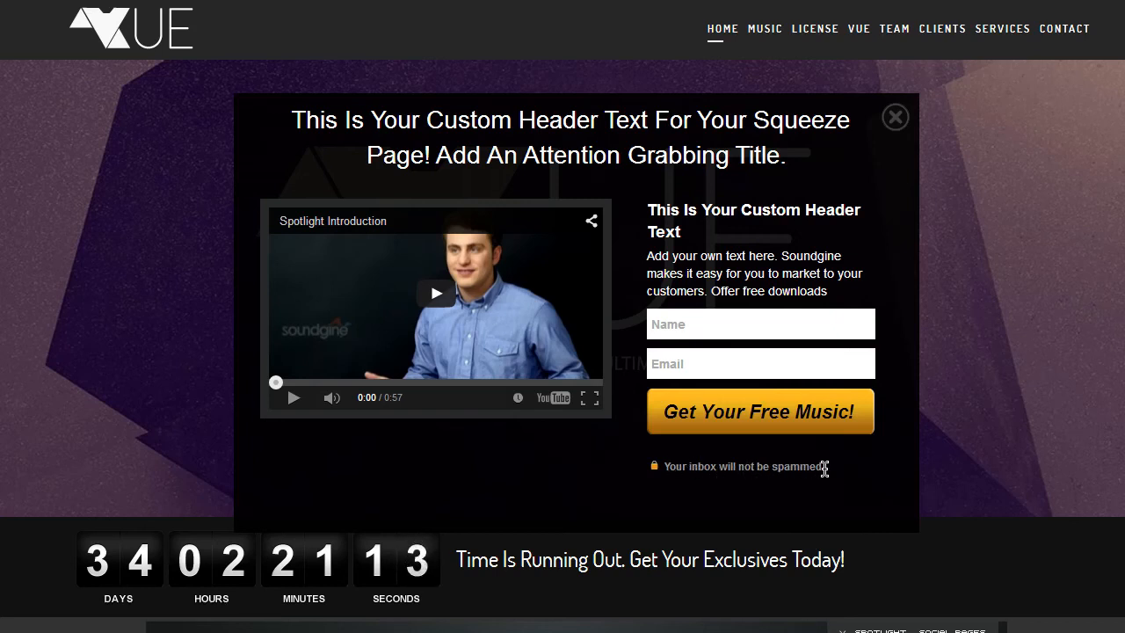
pyautogui.moveTo(836, 477)
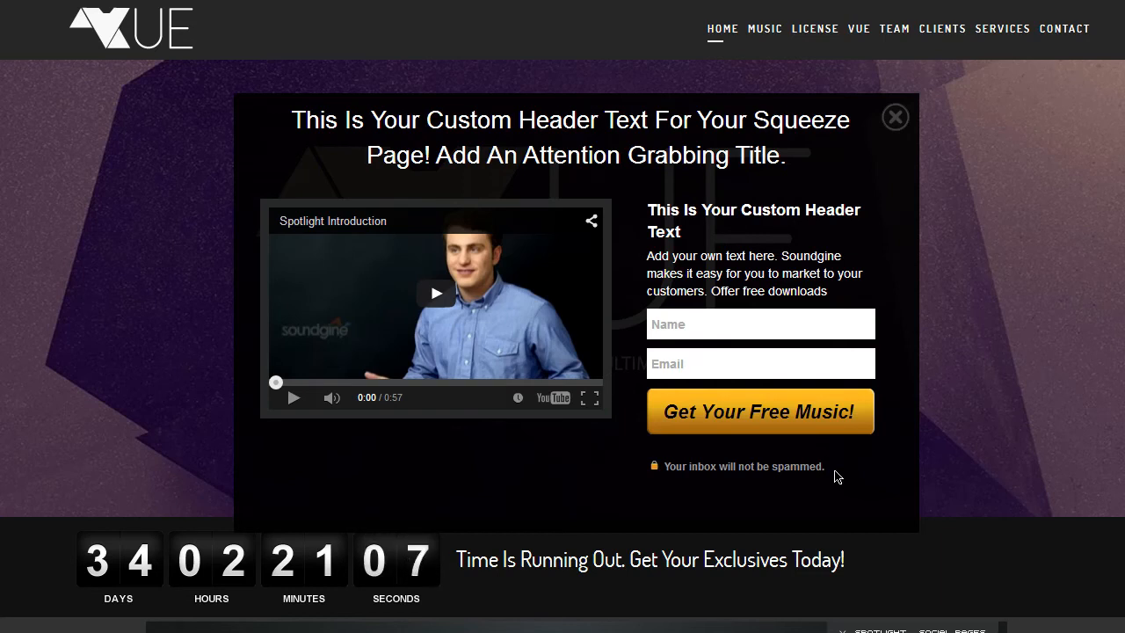
pyautogui.moveTo(825, 470)
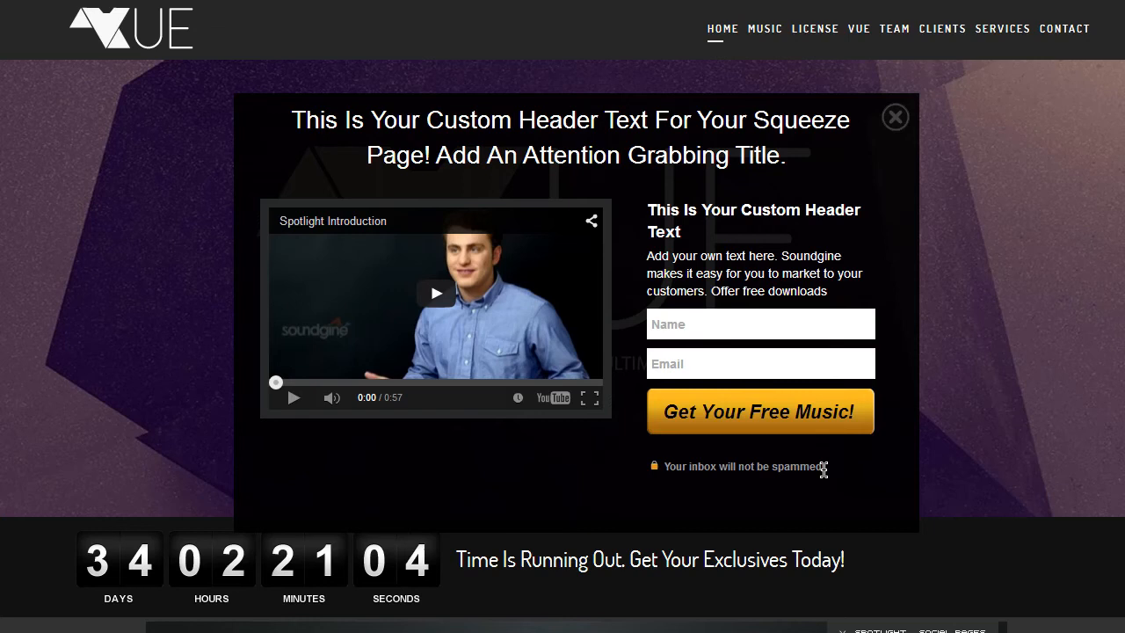
pyautogui.moveTo(673, 272)
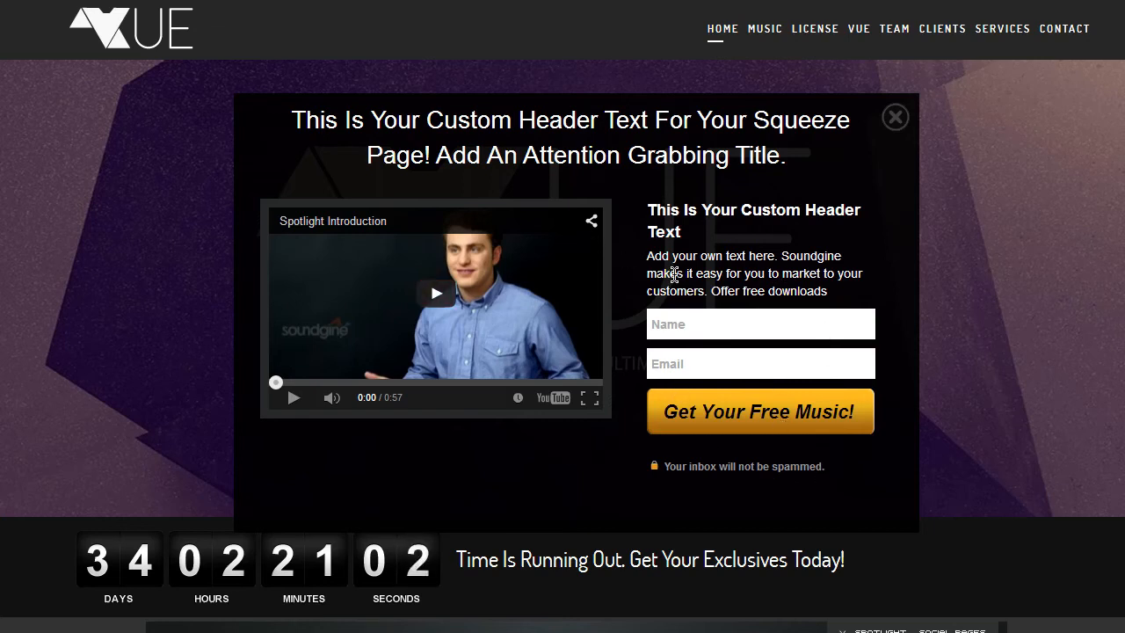
pyautogui.moveTo(702, 444)
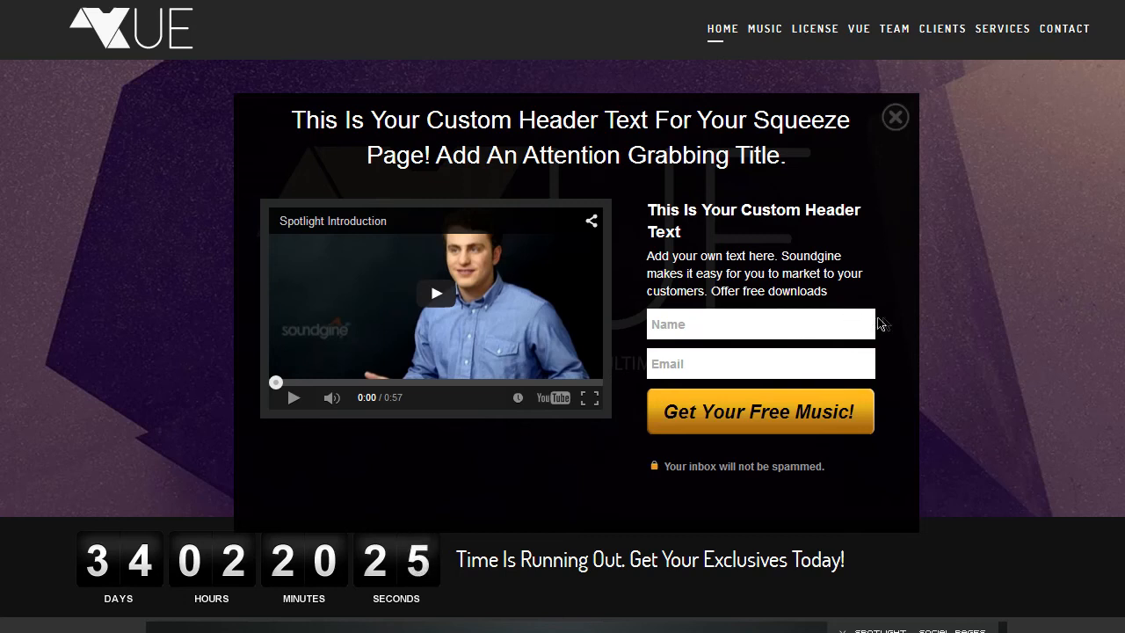
pyautogui.moveTo(818, 184)
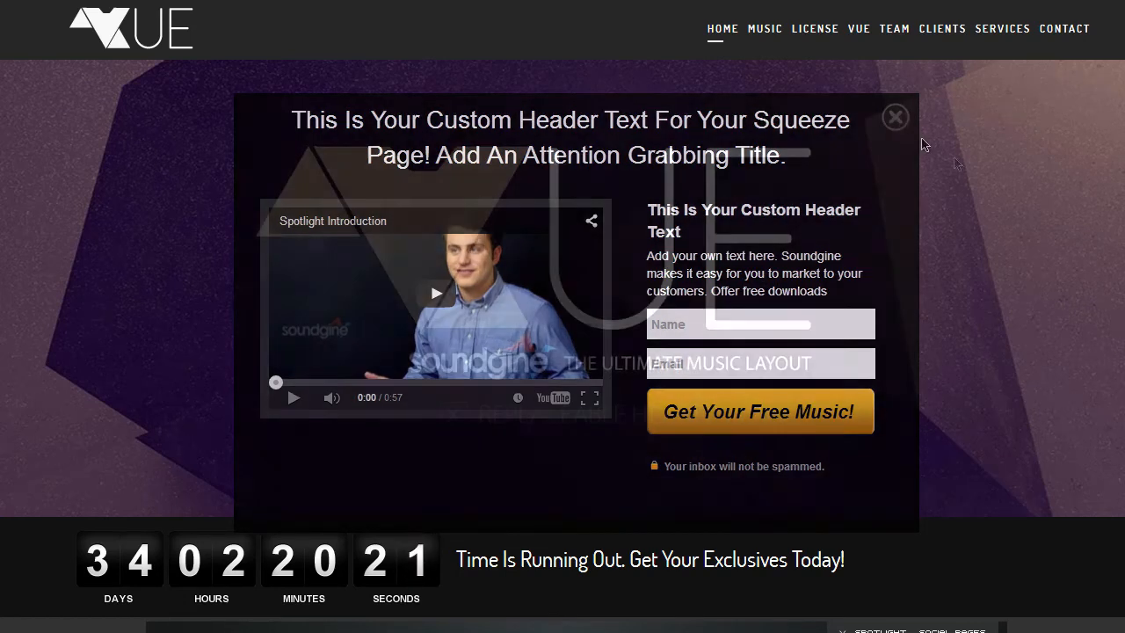
# Dismiss the squeeze popup with its X, leaving the Vue home page with header image and countdown.
pyautogui.click(894, 117)
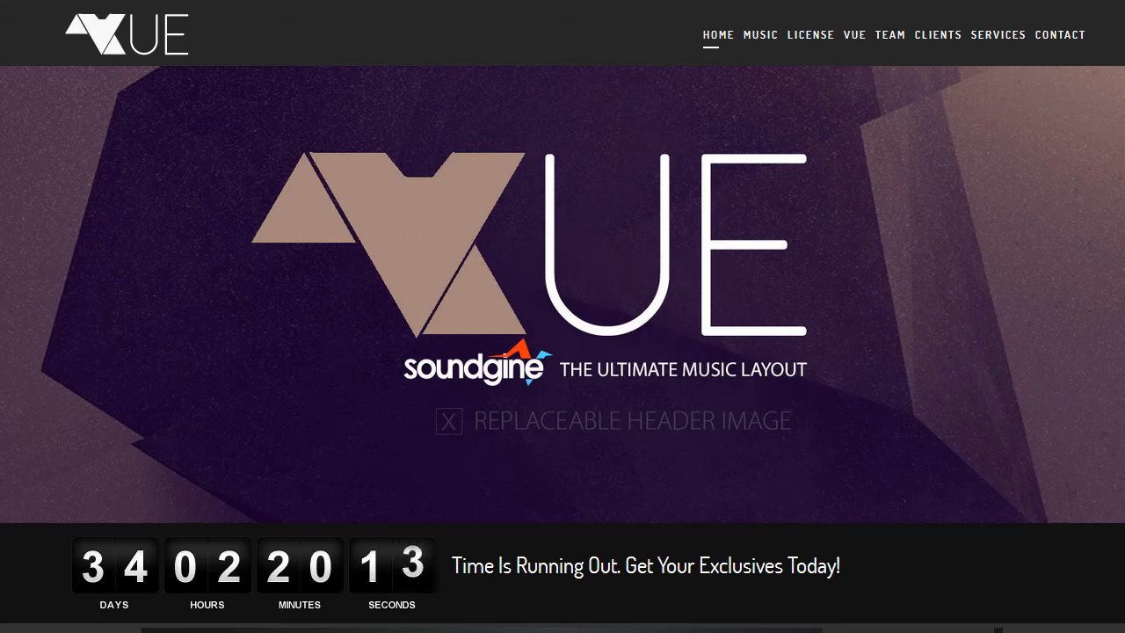
pyautogui.moveTo(1002, 161)
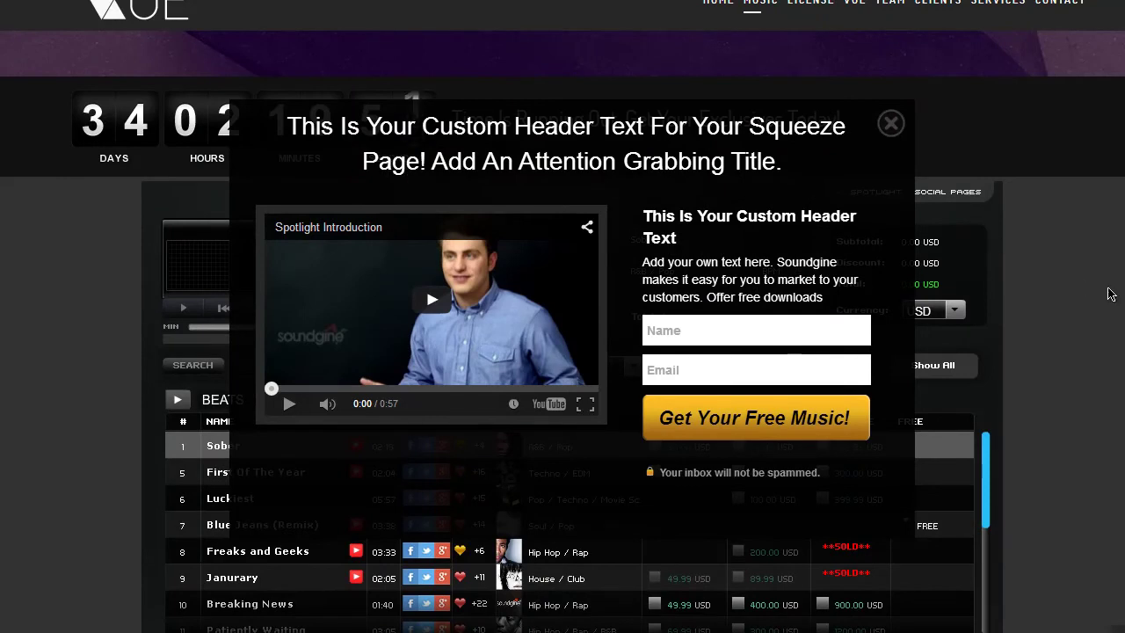
pyautogui.moveTo(1005, 288)
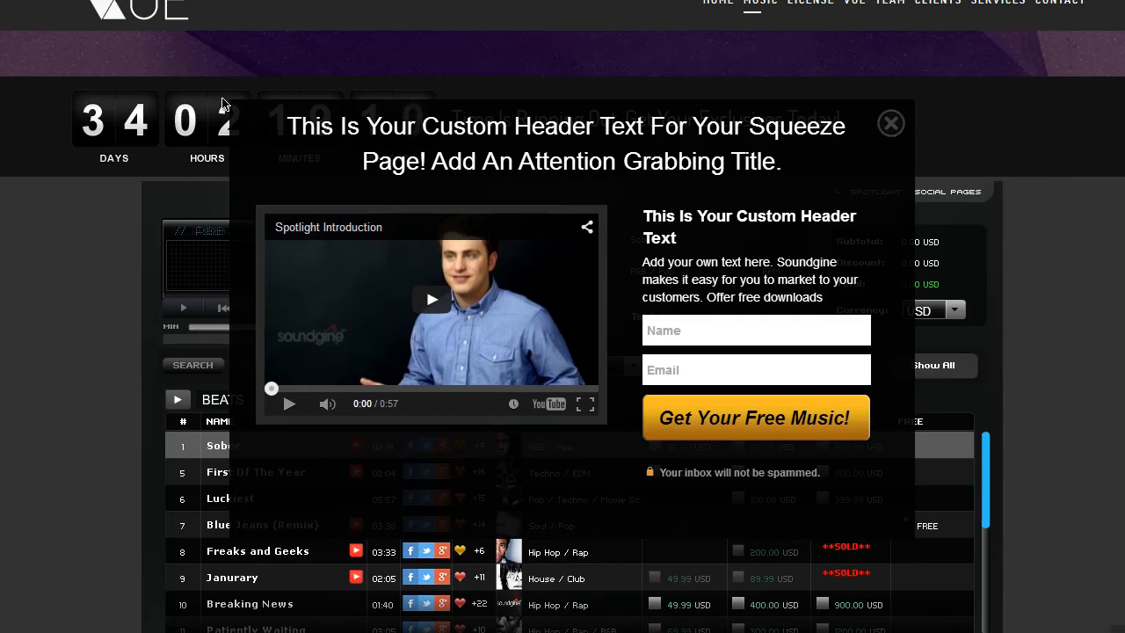
# Go to the Soundgine website's Updates page and look through the release countdown and dated update notes.
pyautogui.click(890, 123)
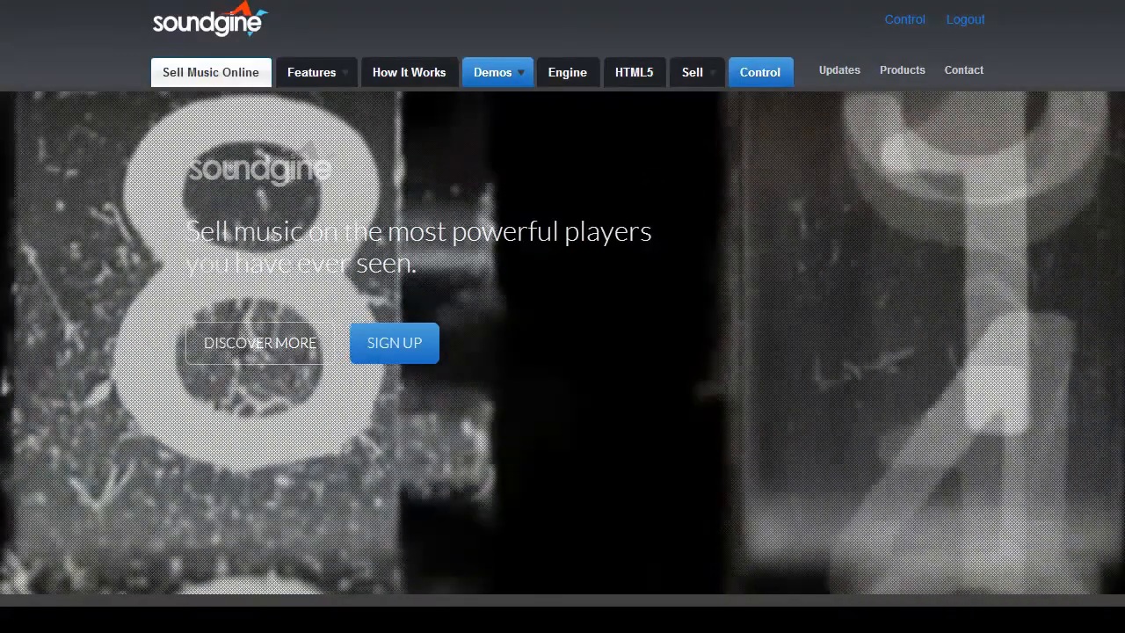
pyautogui.click(838, 71)
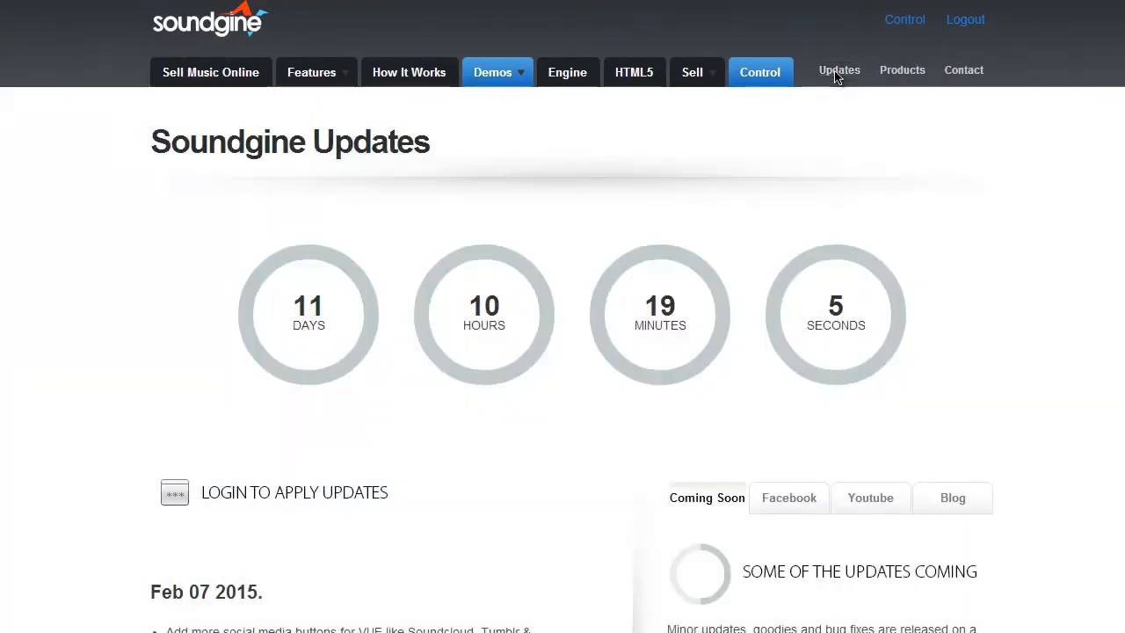
pyautogui.scroll(-3)
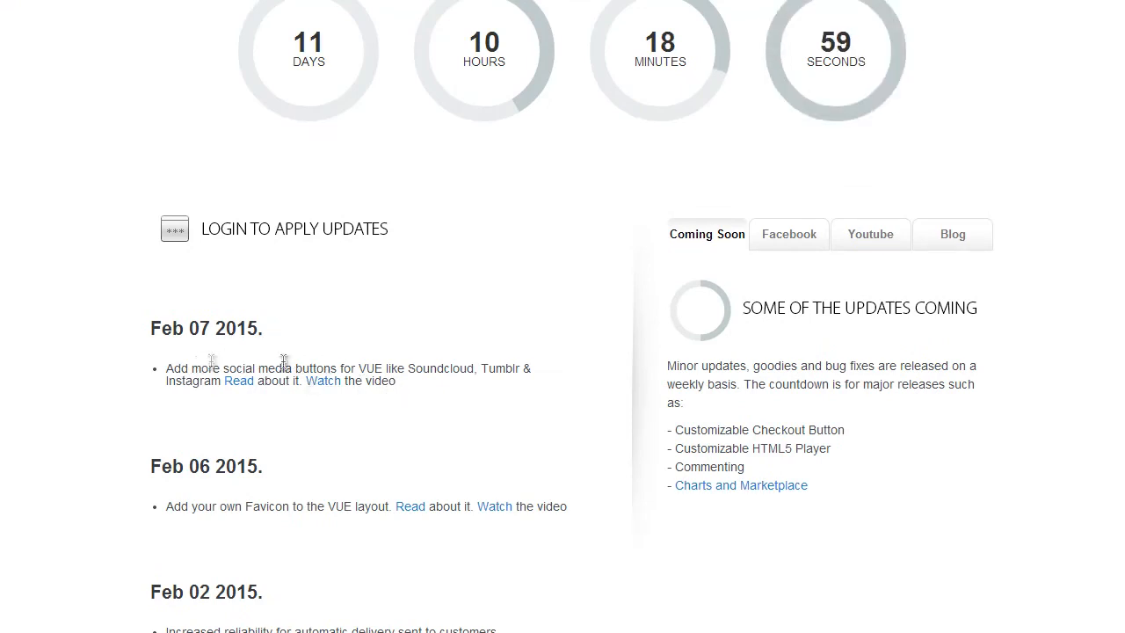
pyautogui.scroll(3)
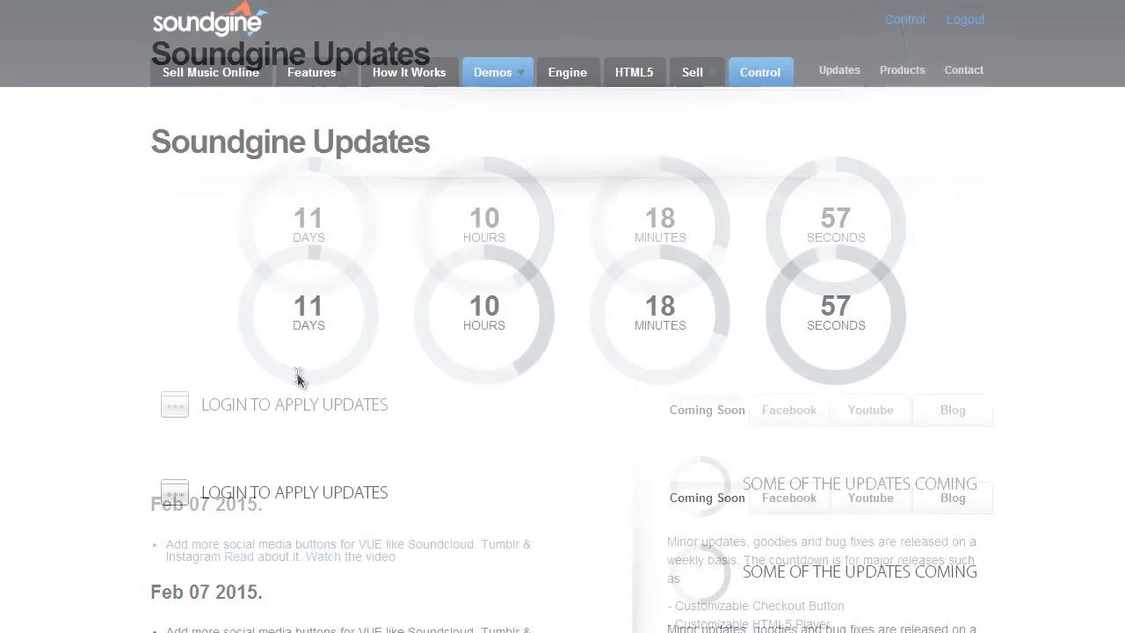